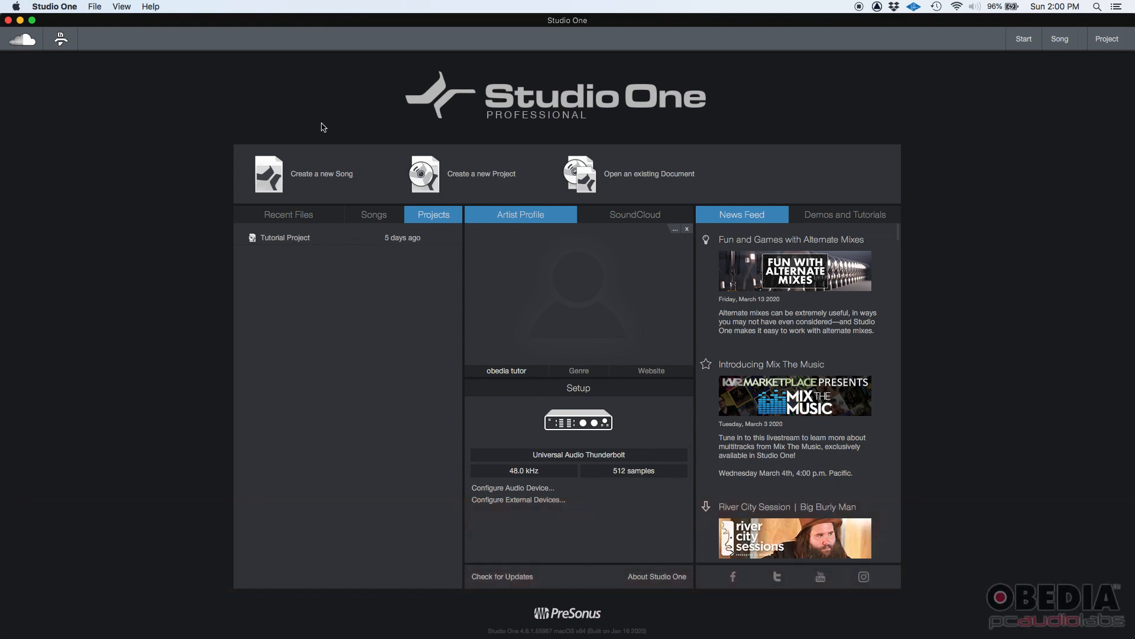
mouse_move(331, 180)
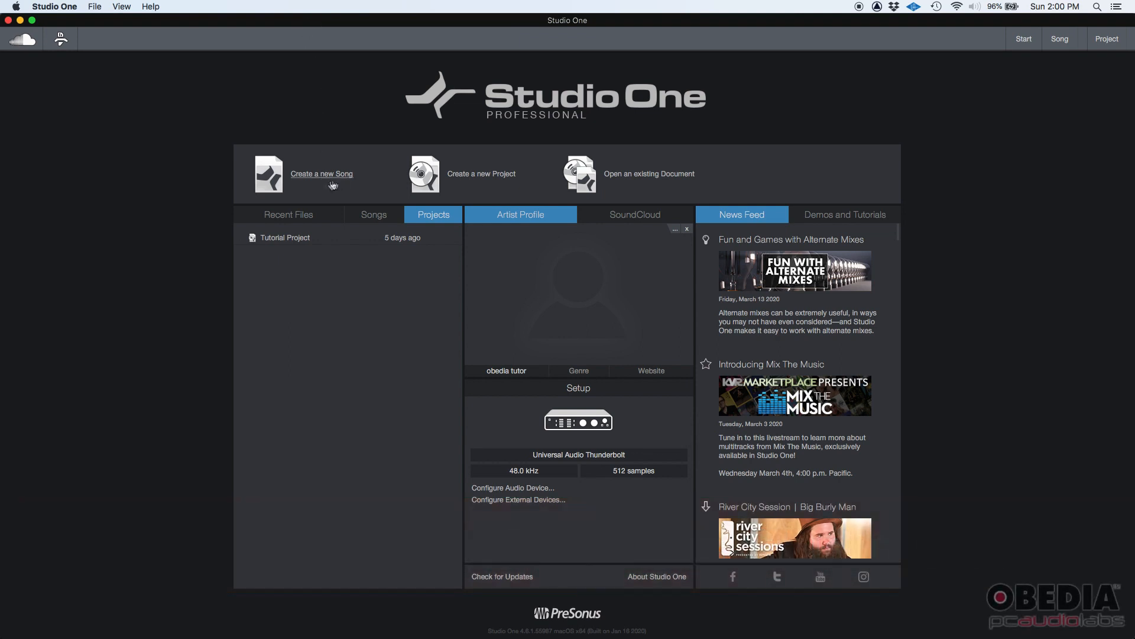
mouse_move(311, 167)
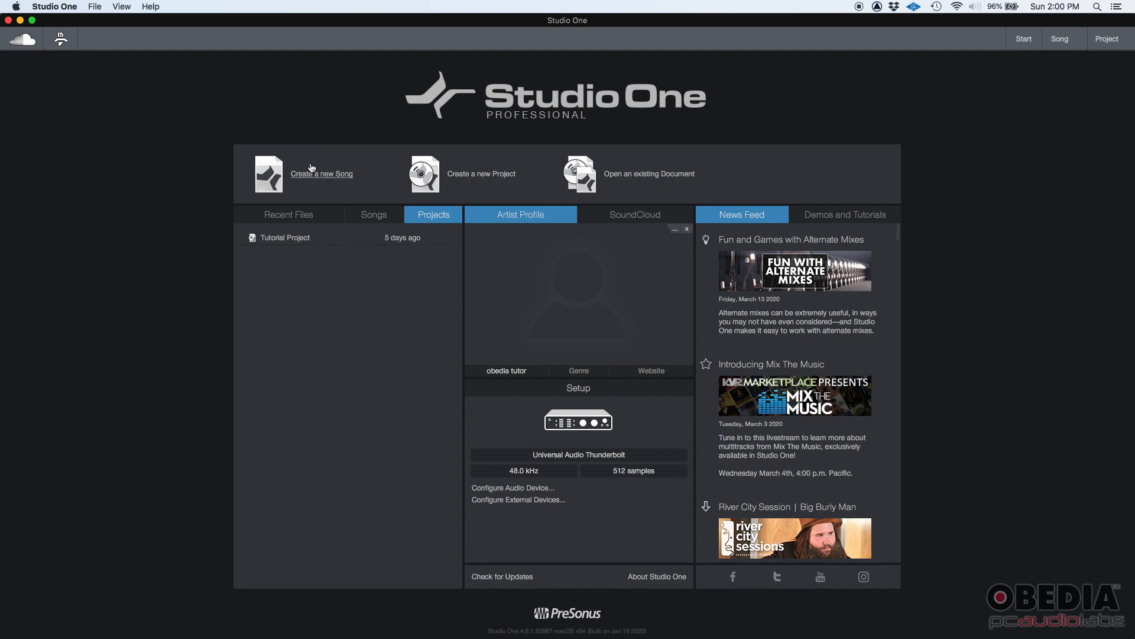
mouse_move(316, 171)
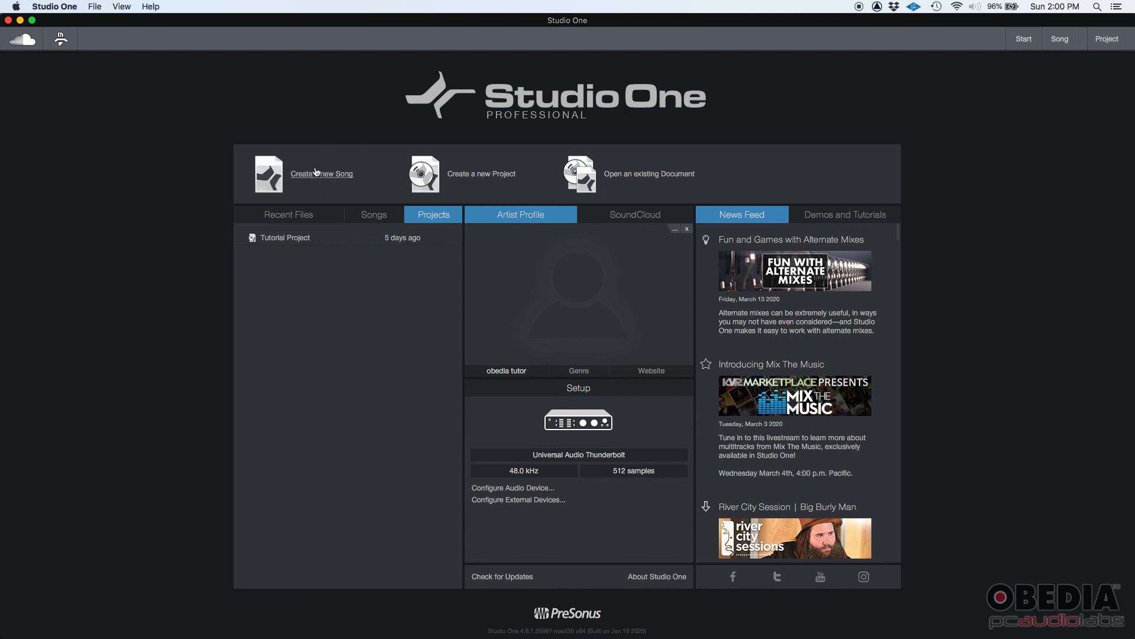
mouse_move(332, 161)
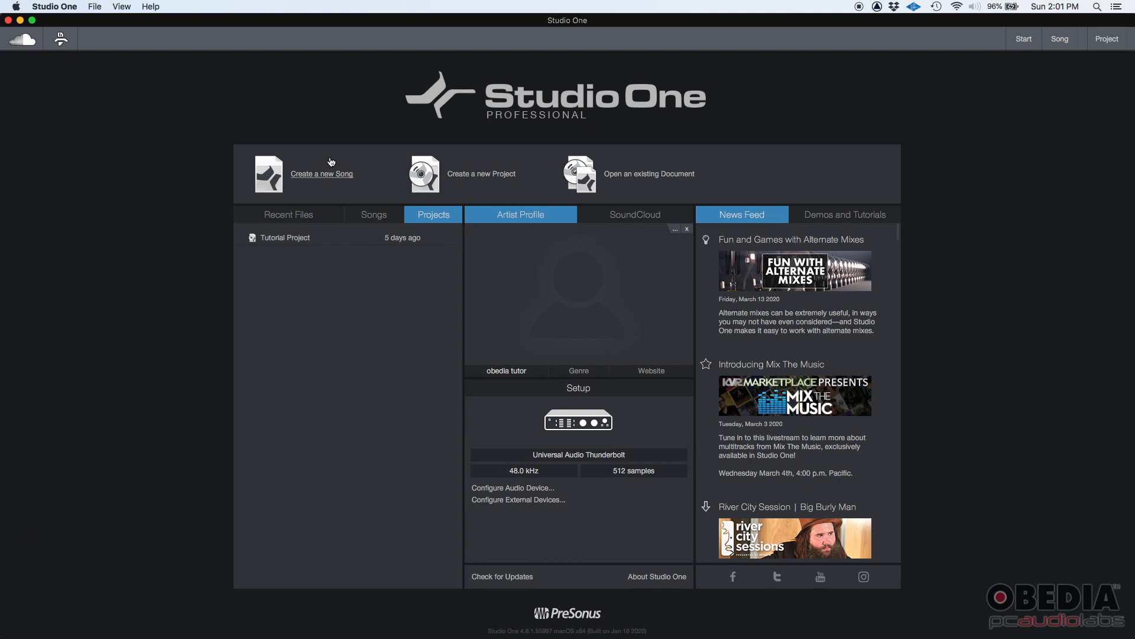
mouse_move(341, 142)
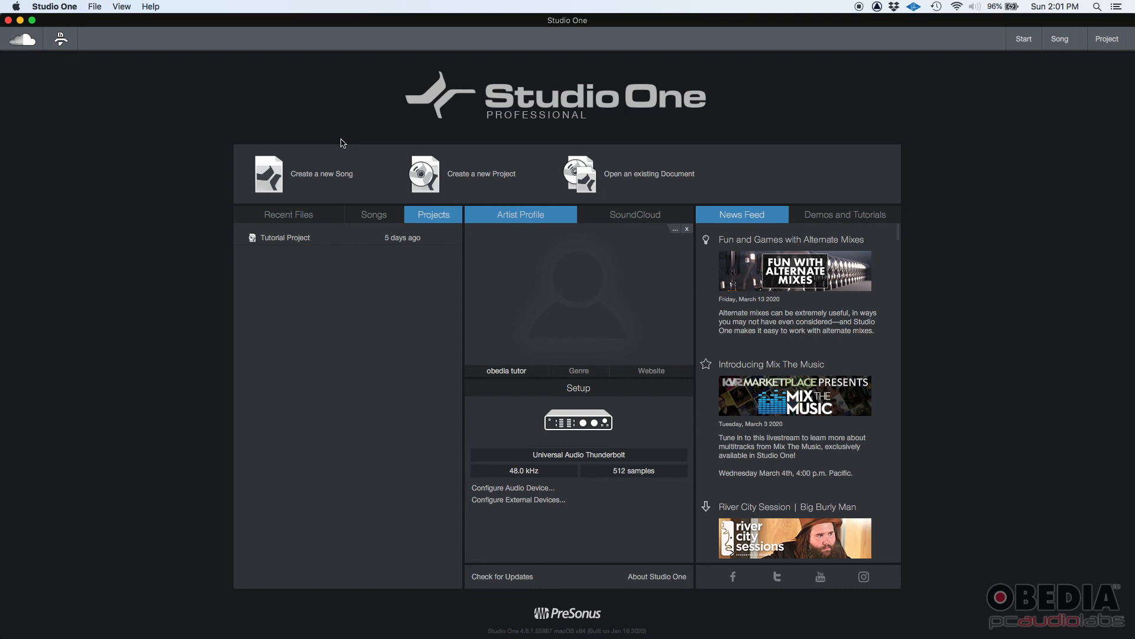
mouse_move(441, 176)
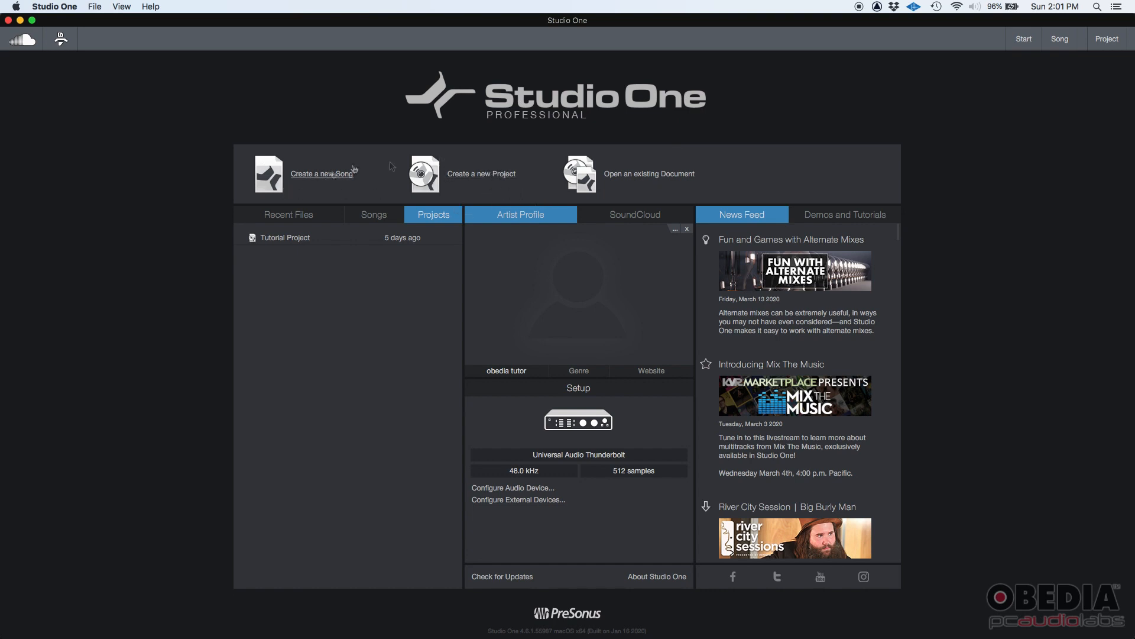
mouse_move(481, 173)
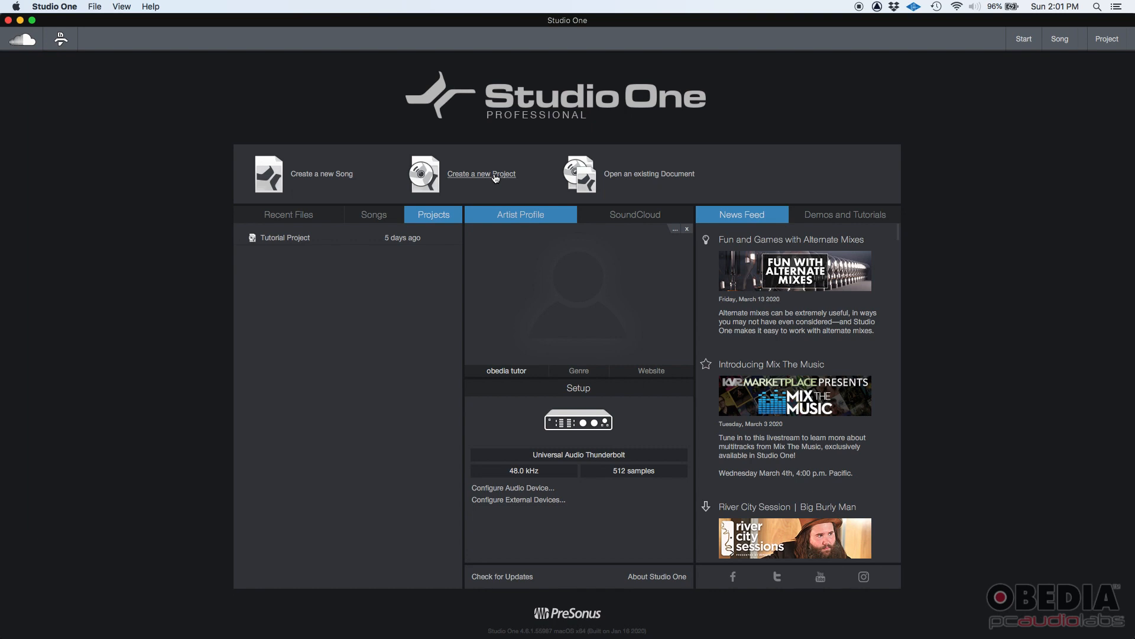
mouse_move(288, 117)
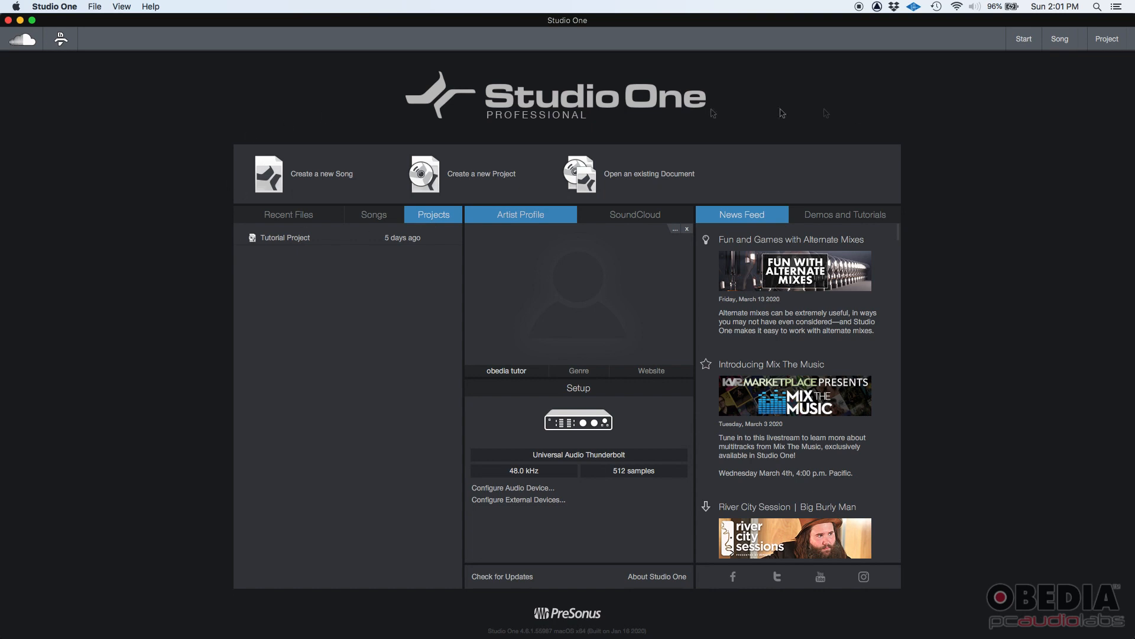
mouse_move(401, 287)
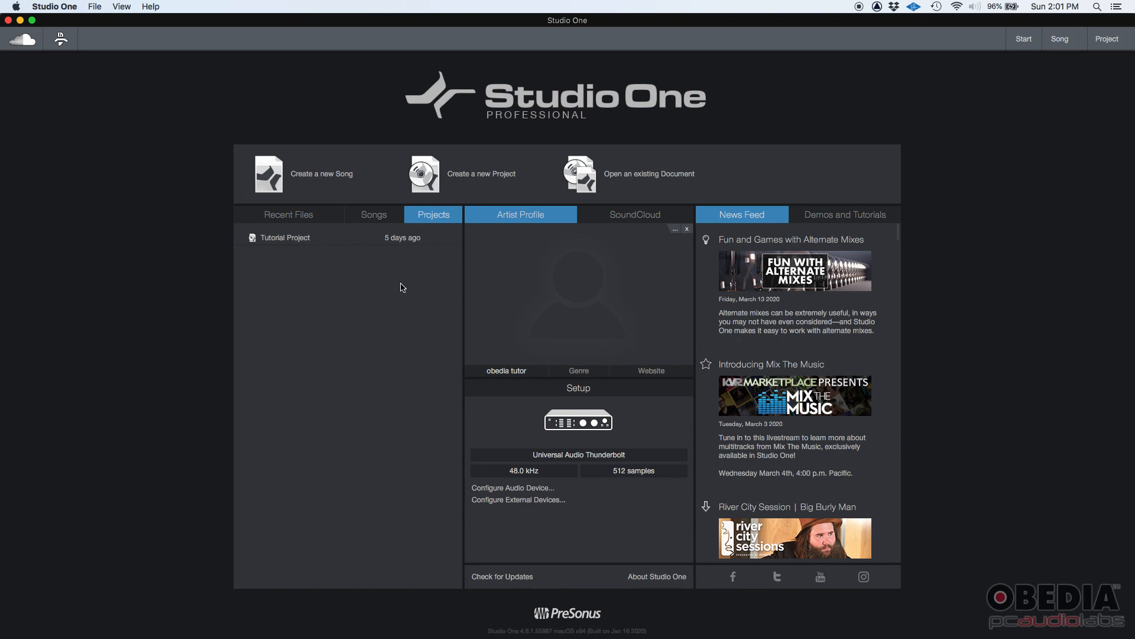
mouse_move(324, 192)
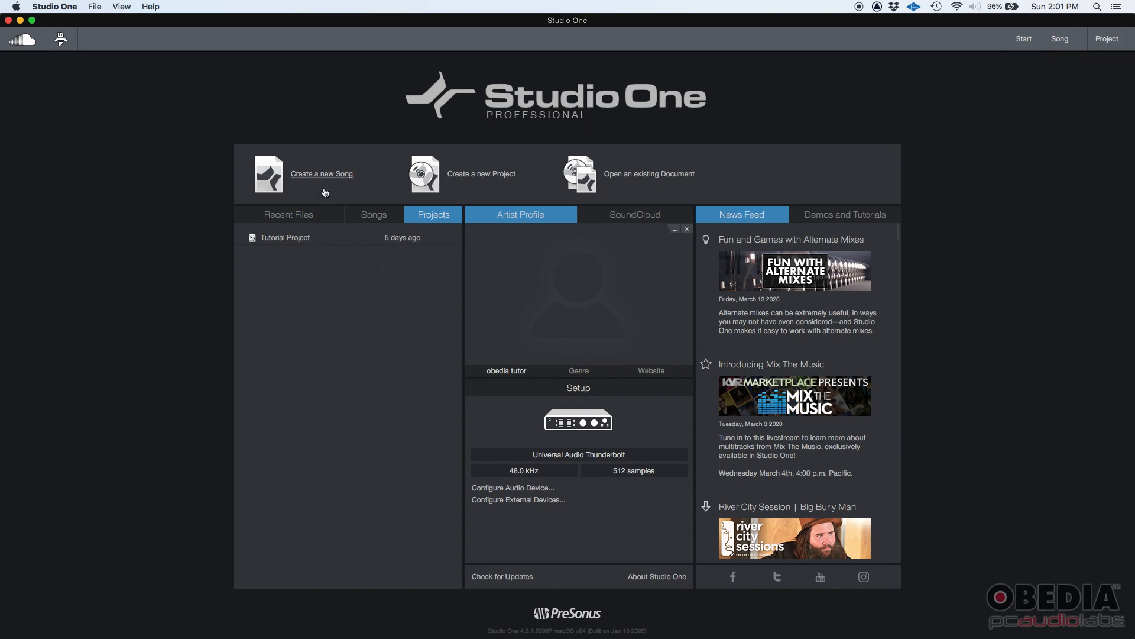
mouse_move(328, 180)
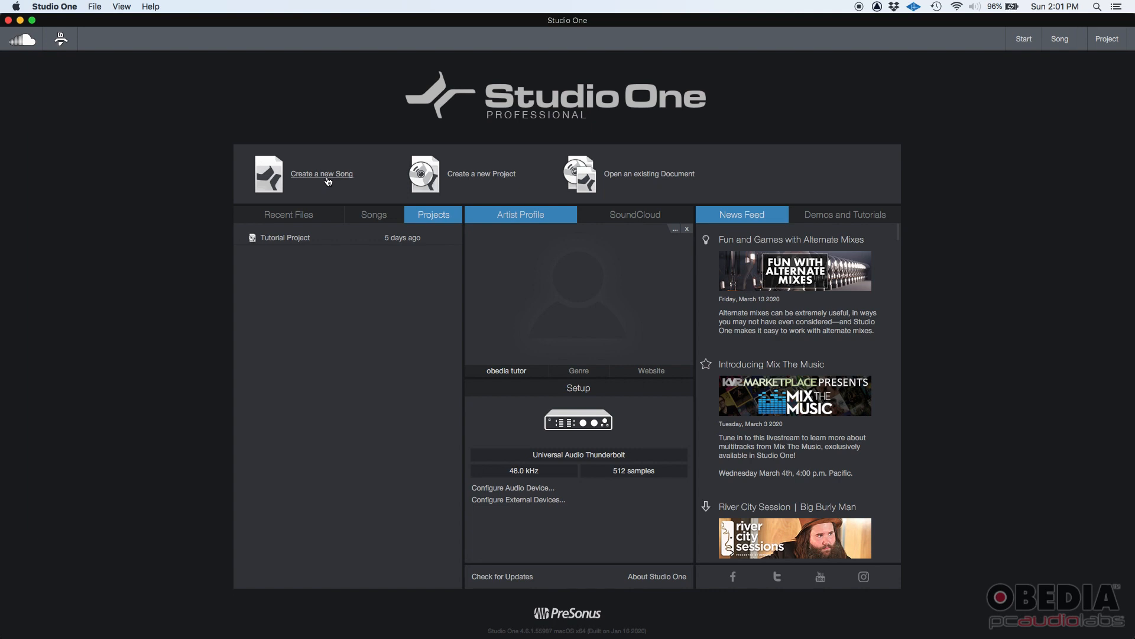
mouse_move(475, 177)
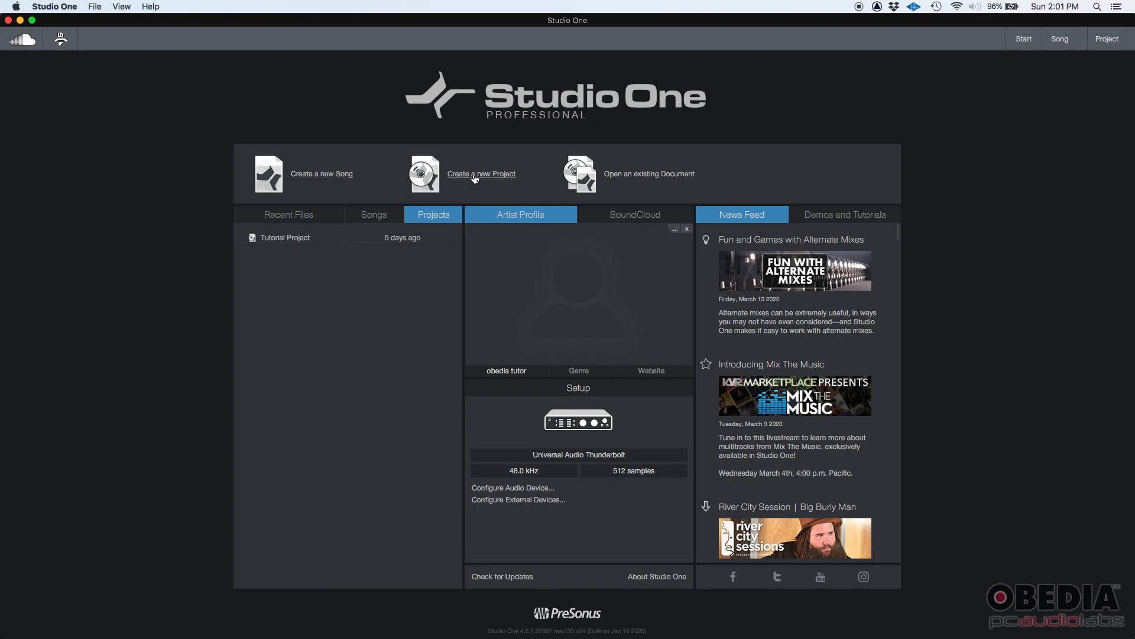
Start a new project titled 'Tutorial Project' with a 48.0 kHz sample rate.
click(481, 173)
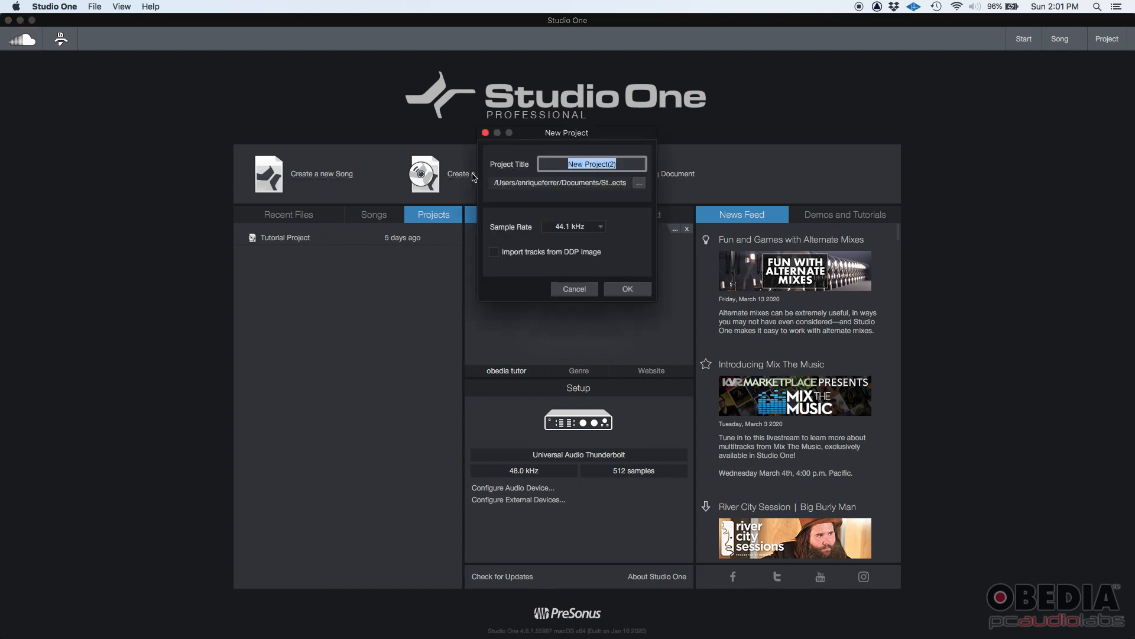
drag(566, 132, 343, 291)
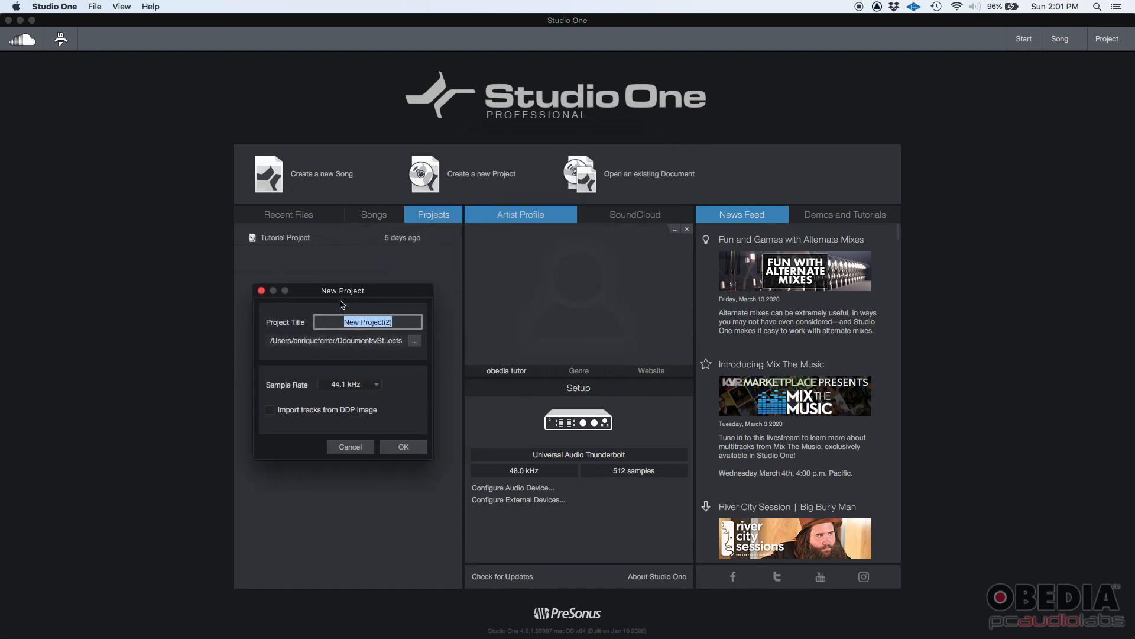
mouse_move(331, 291)
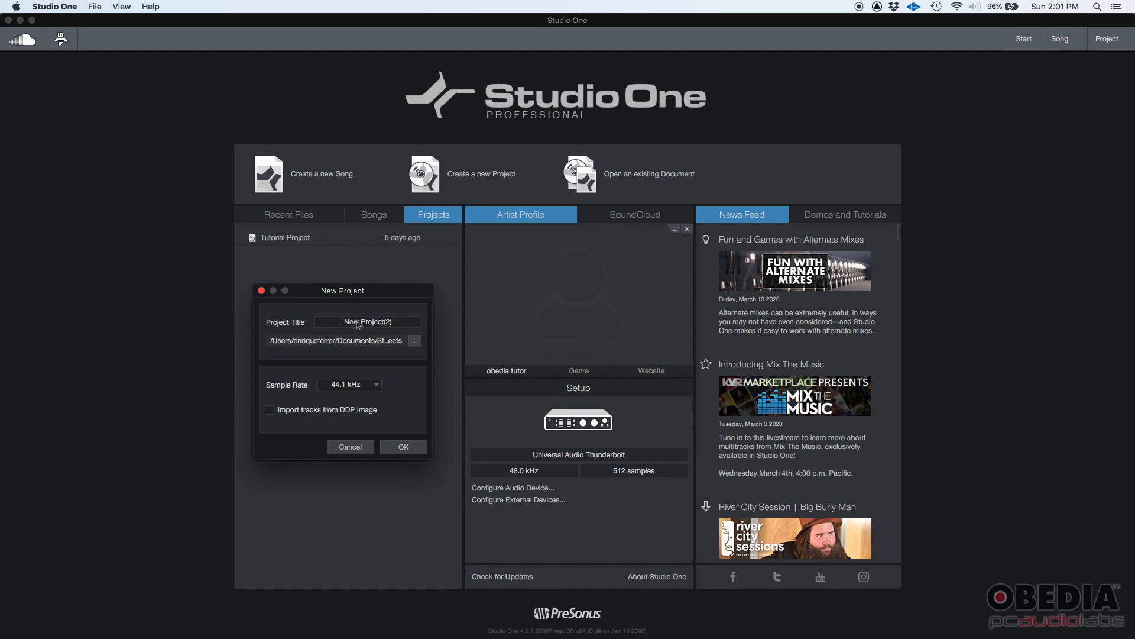
click(367, 322)
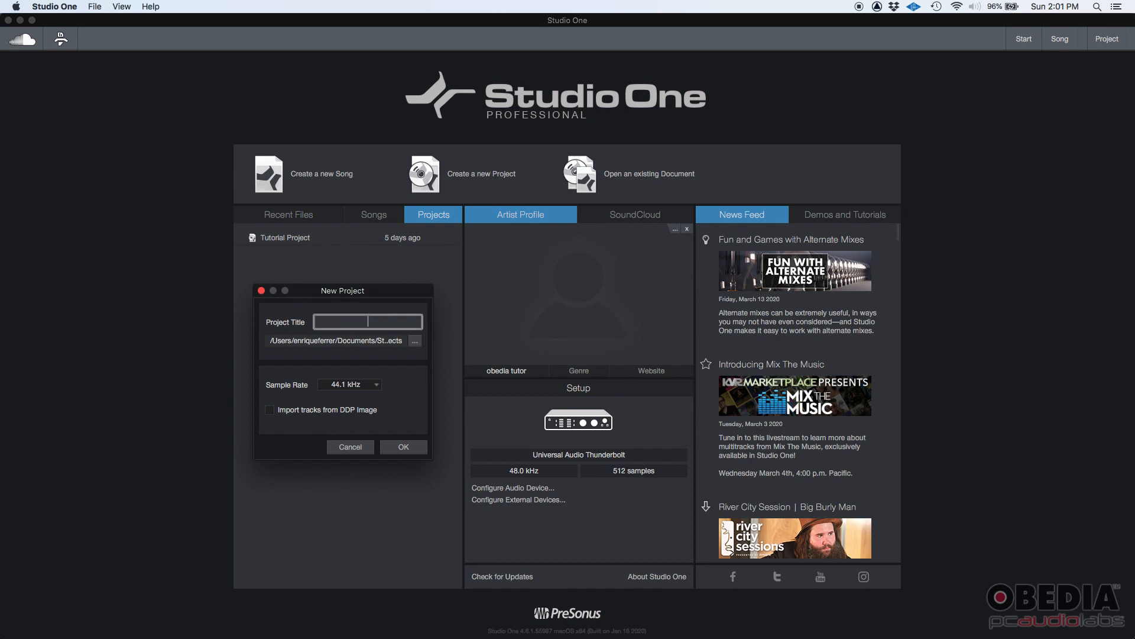
text(To)
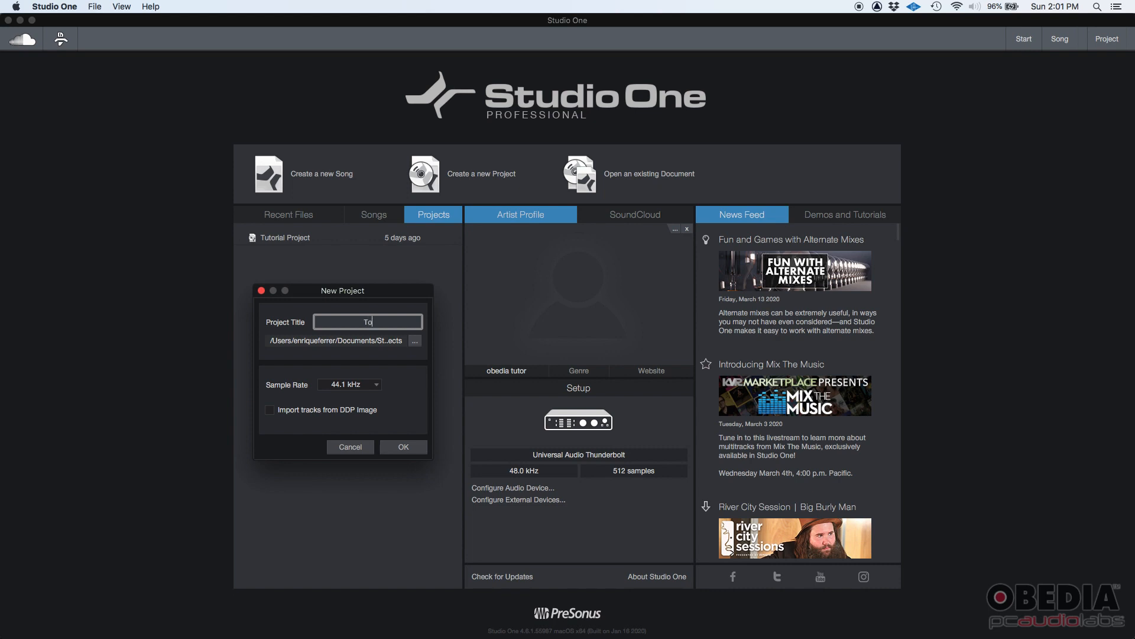
text(Tutorial Project)
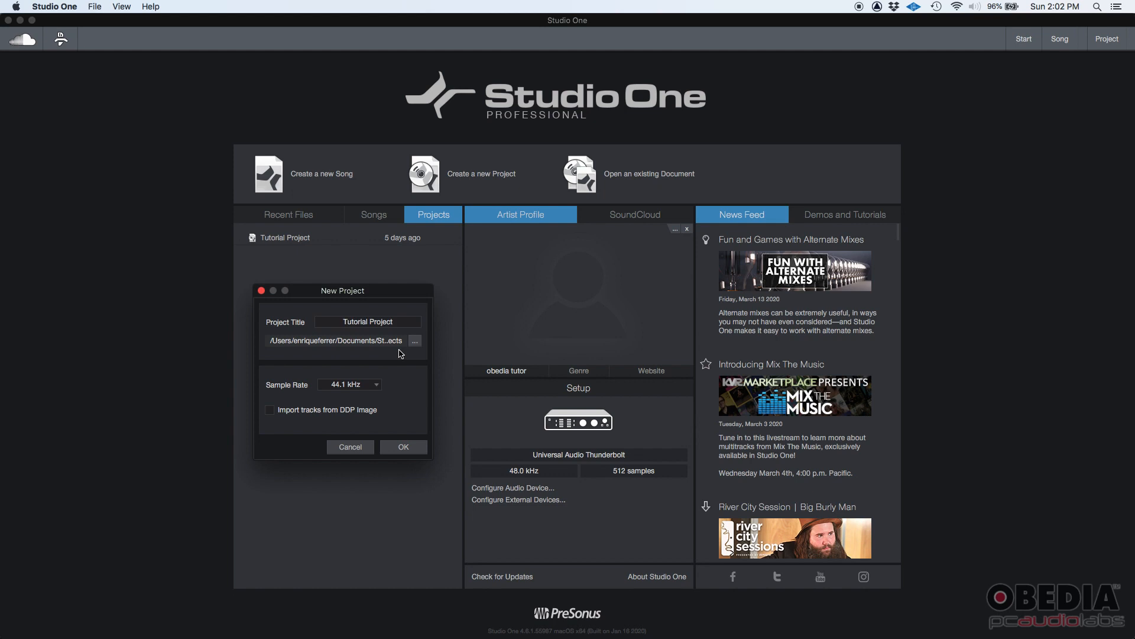
mouse_move(350, 387)
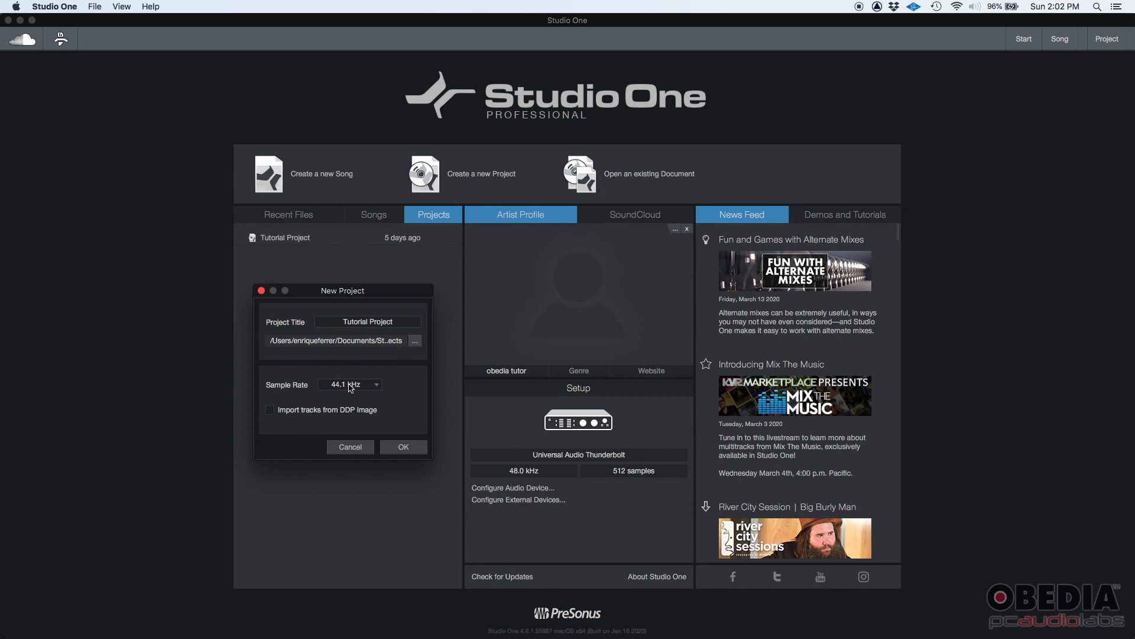
click(349, 384)
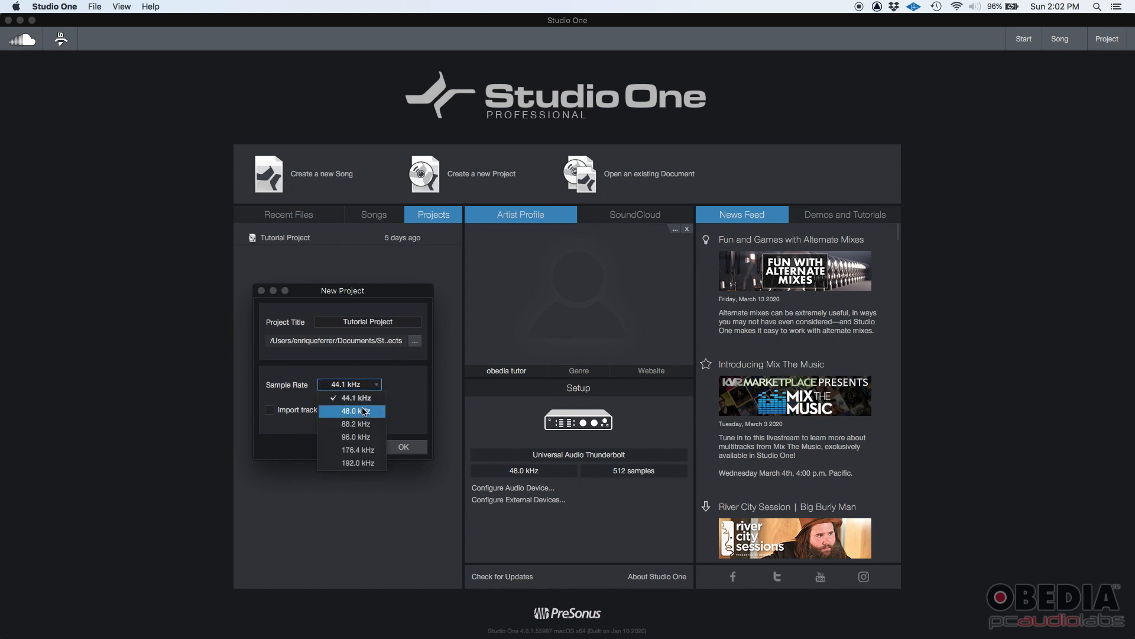
click(356, 411)
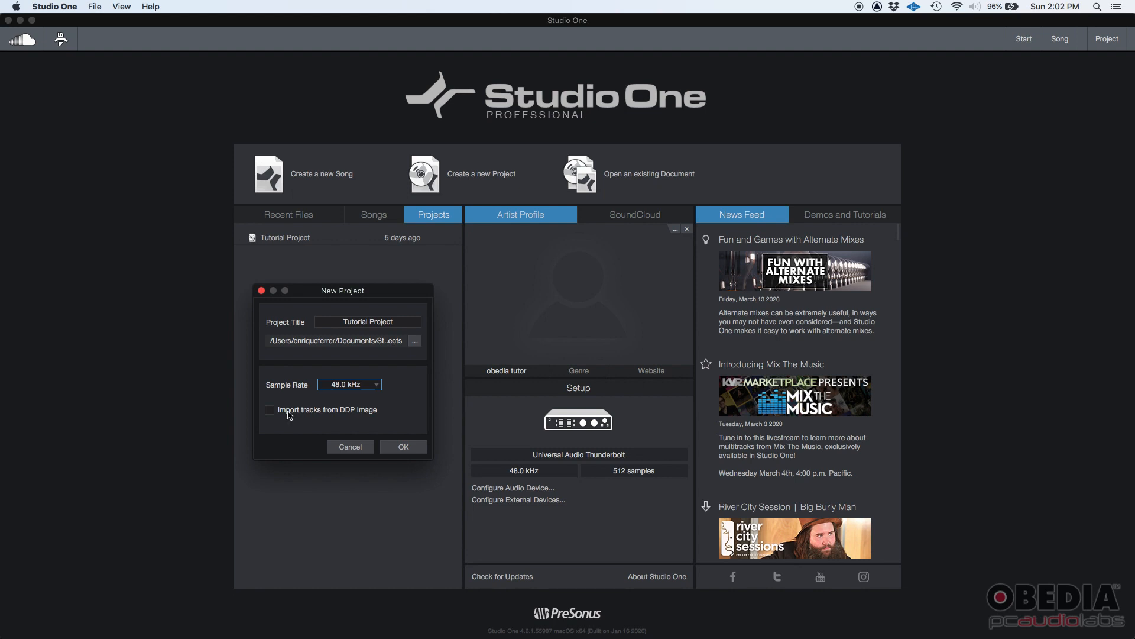
mouse_move(332, 415)
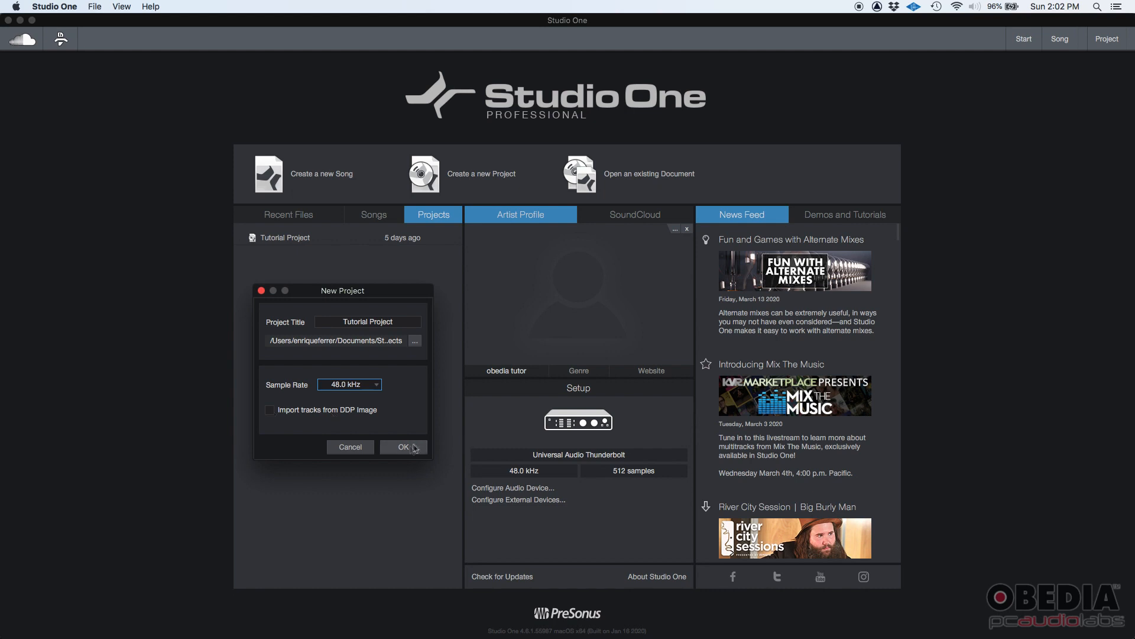
Confirm the New Project dialog so the empty Tutorial Project page opens.
click(402, 447)
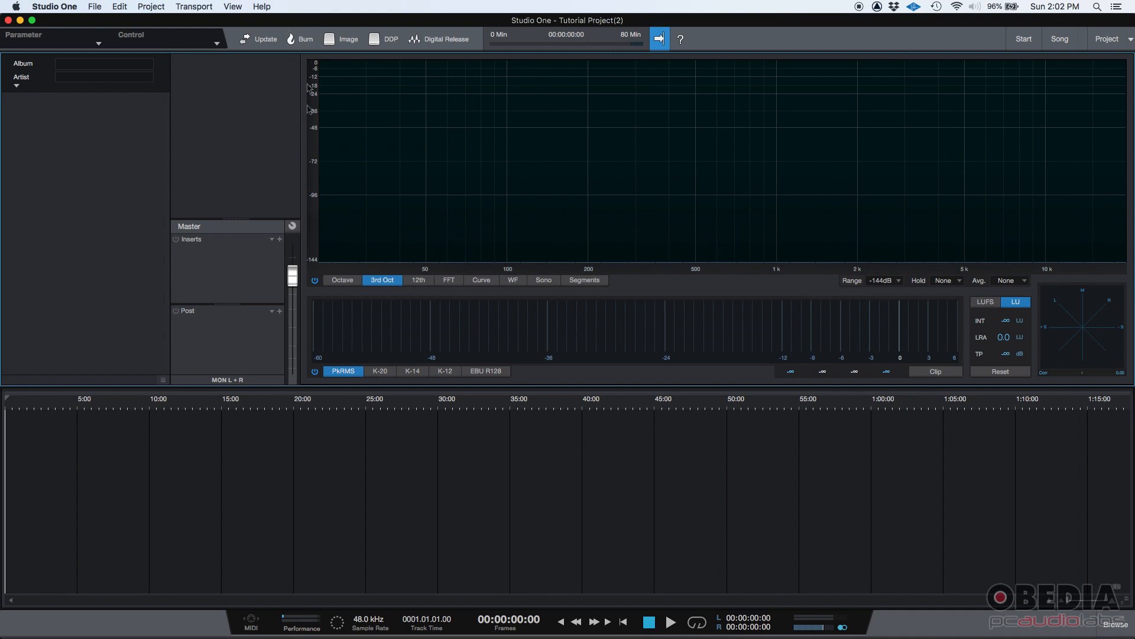
mouse_move(430, 264)
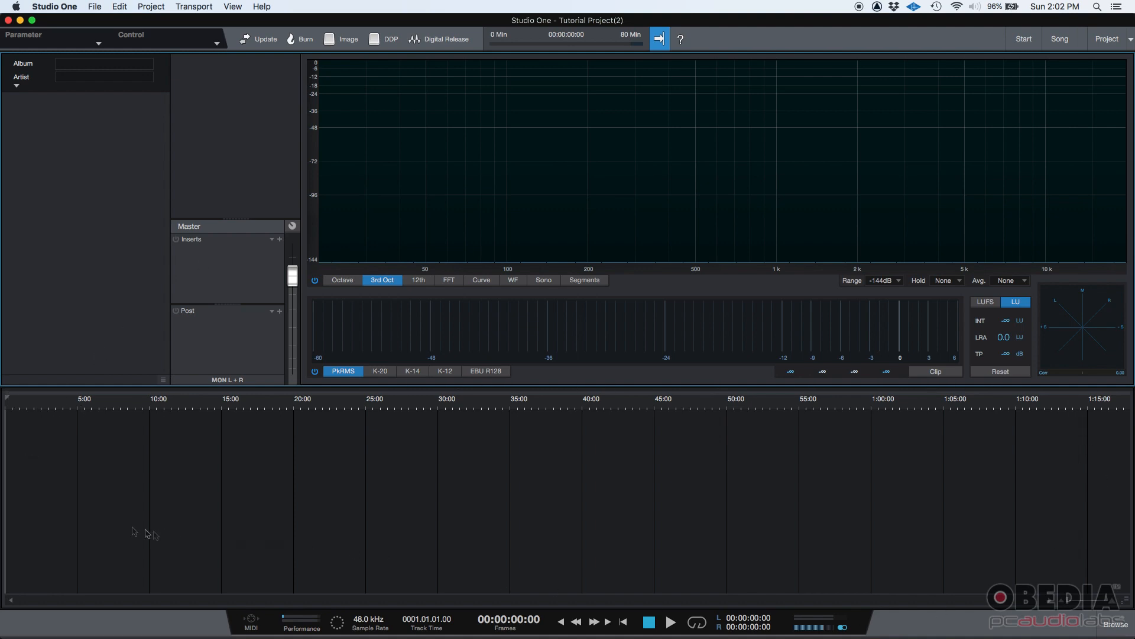
mouse_move(67, 402)
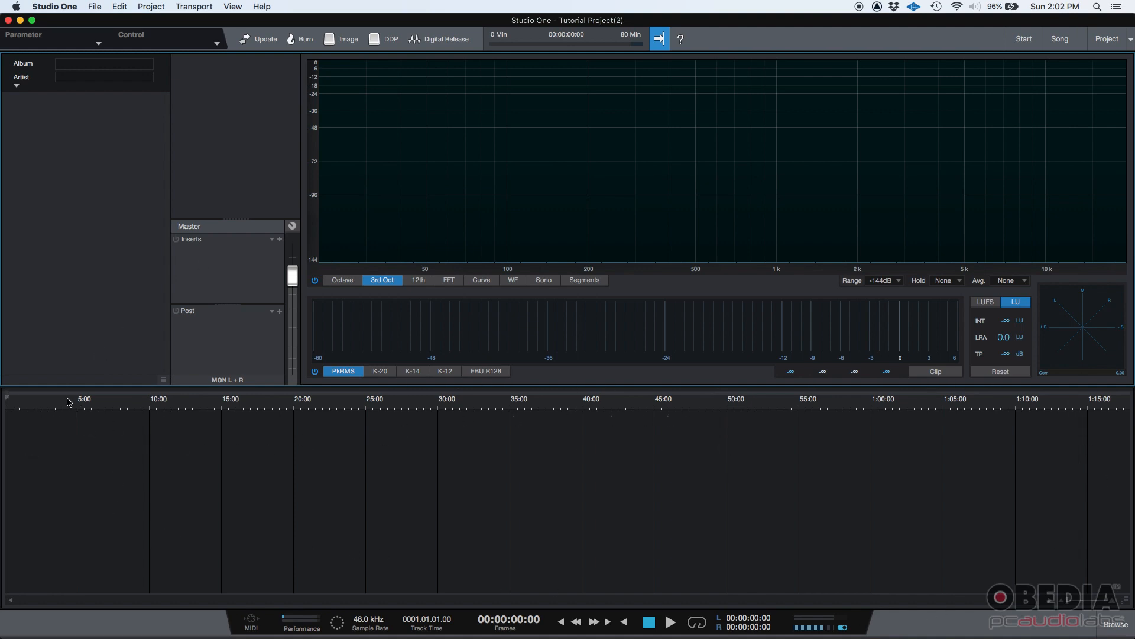
mouse_move(230, 409)
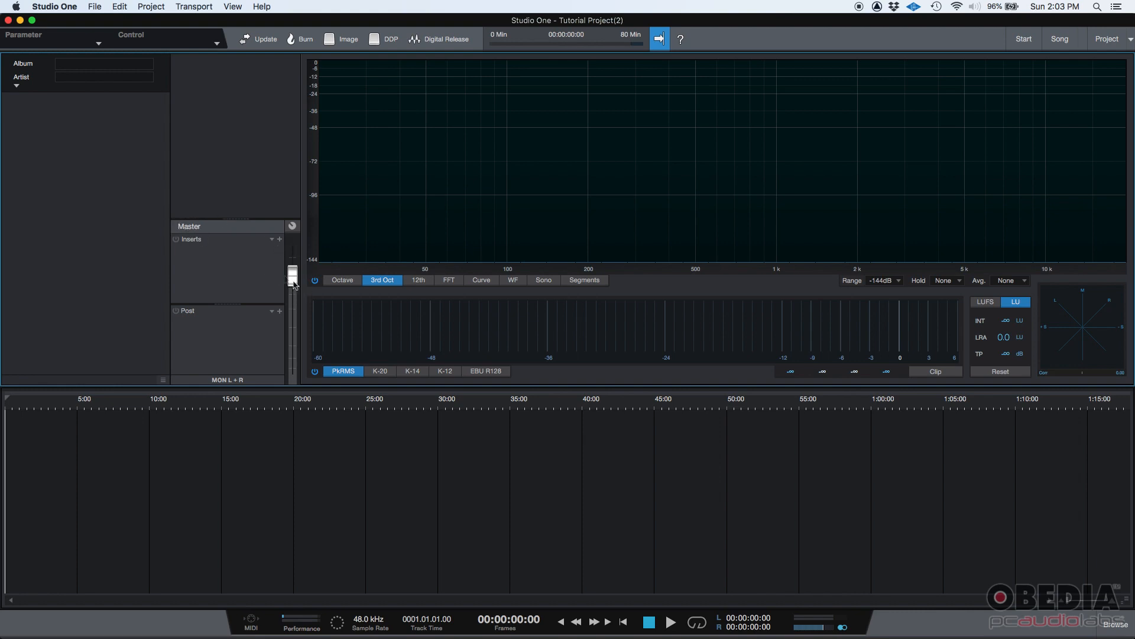
mouse_move(305, 253)
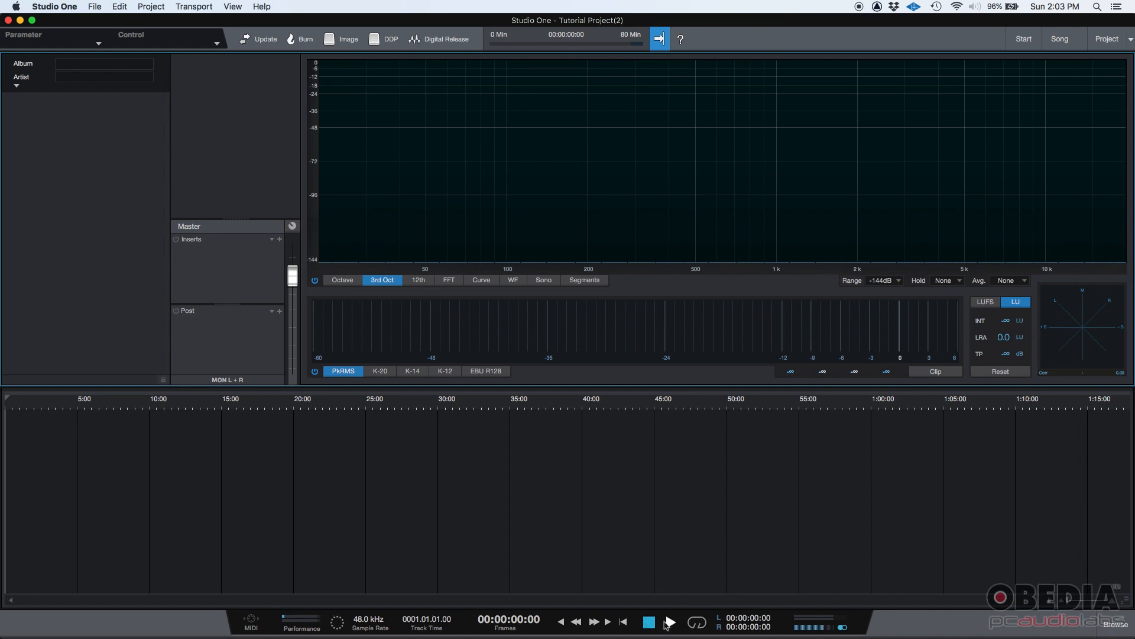
click(647, 621)
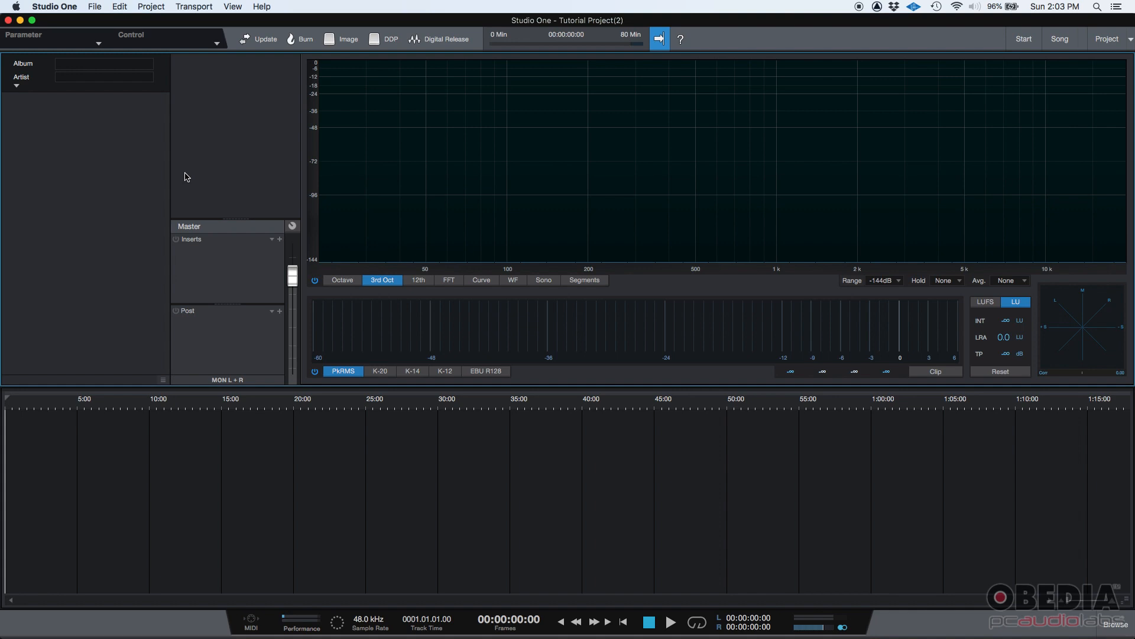
mouse_move(182, 161)
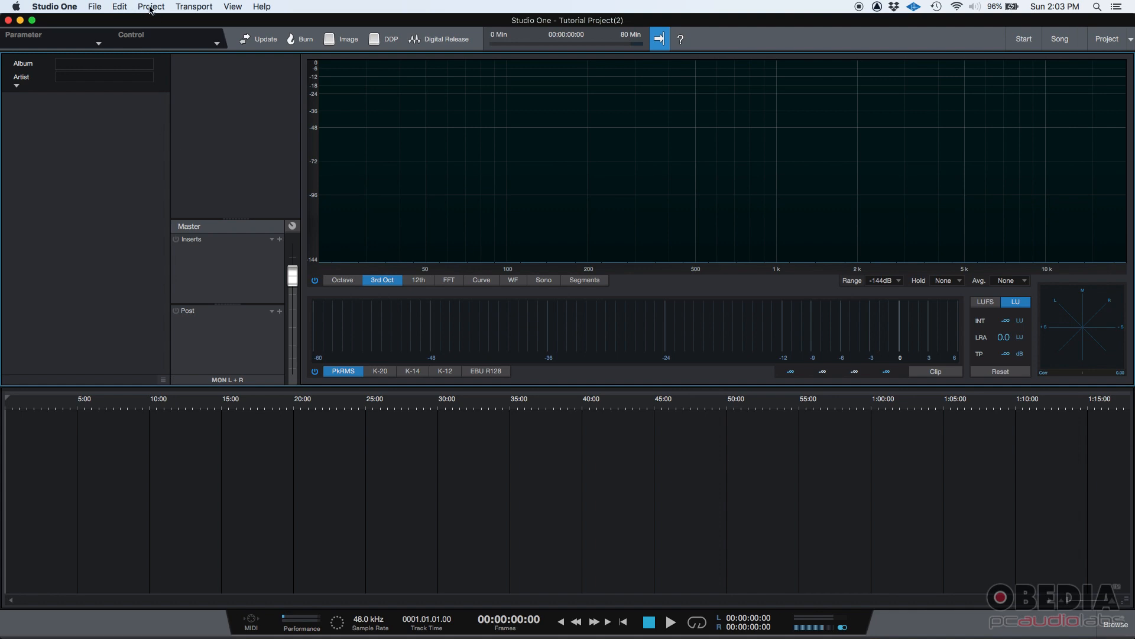
Import the 5 Vida+Vida.wav and Rinse and Repeat.10_11.wav mixes as project tracks.
click(150, 7)
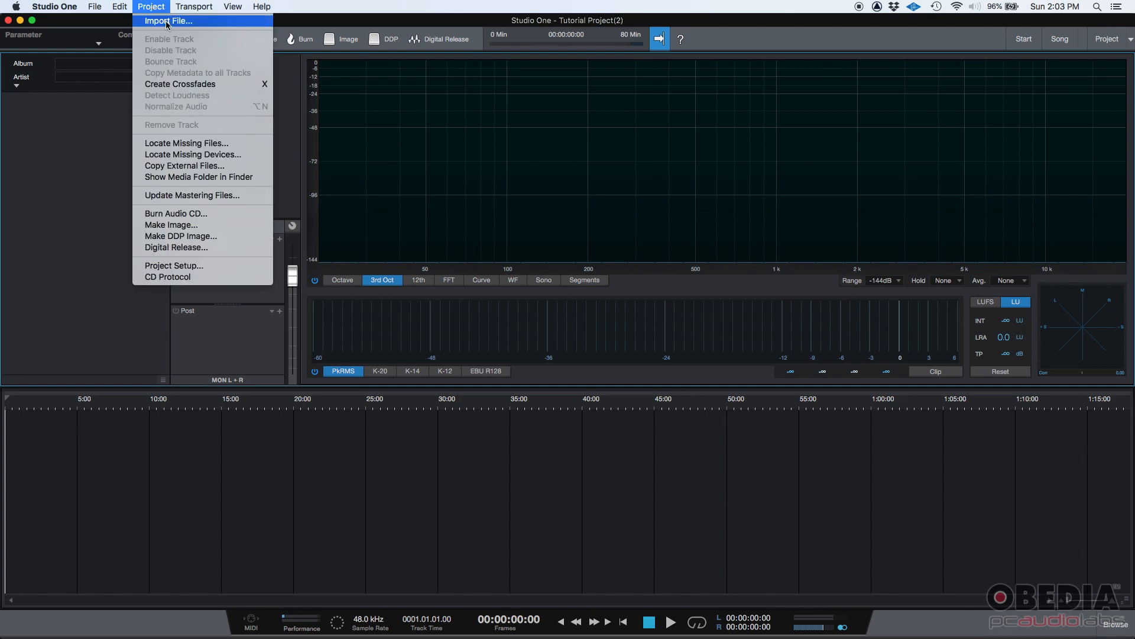
click(168, 20)
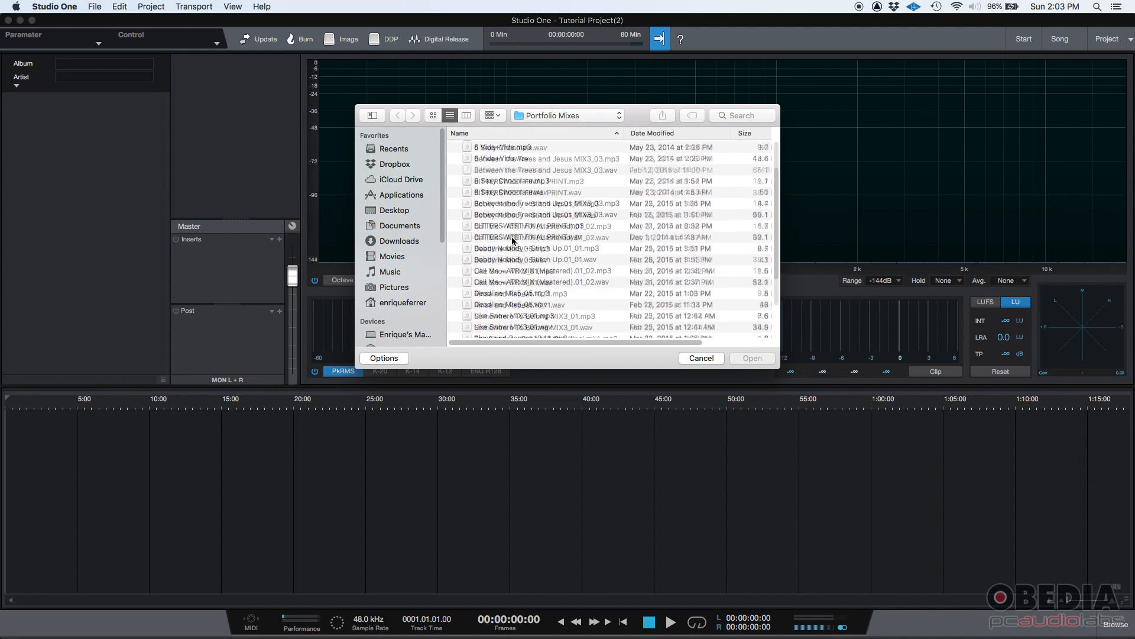
click(499, 158)
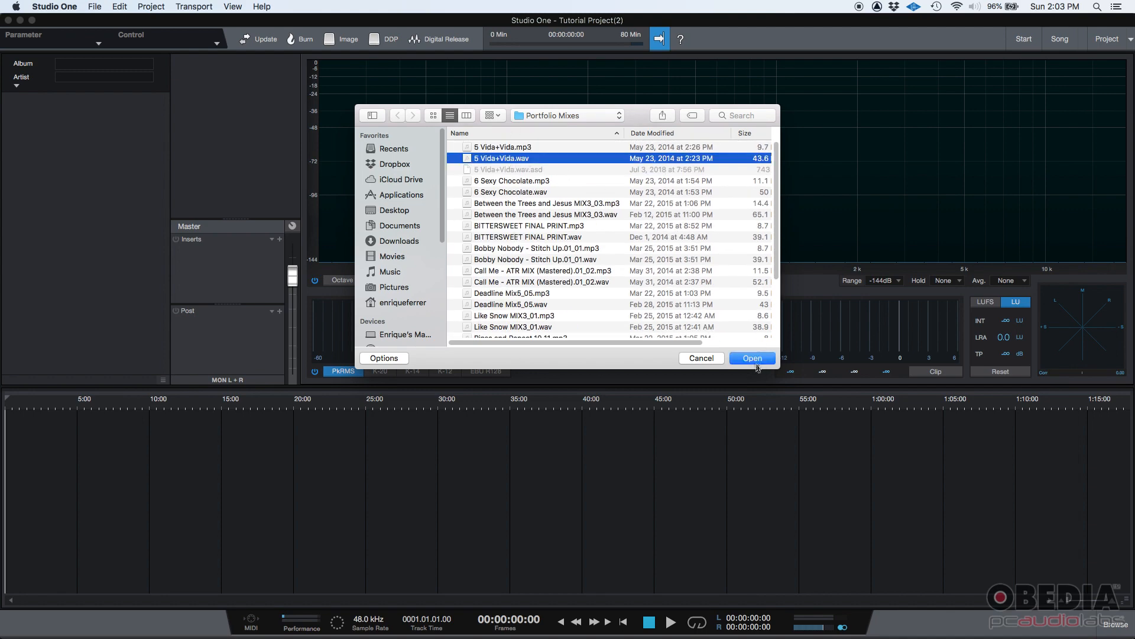
click(753, 357)
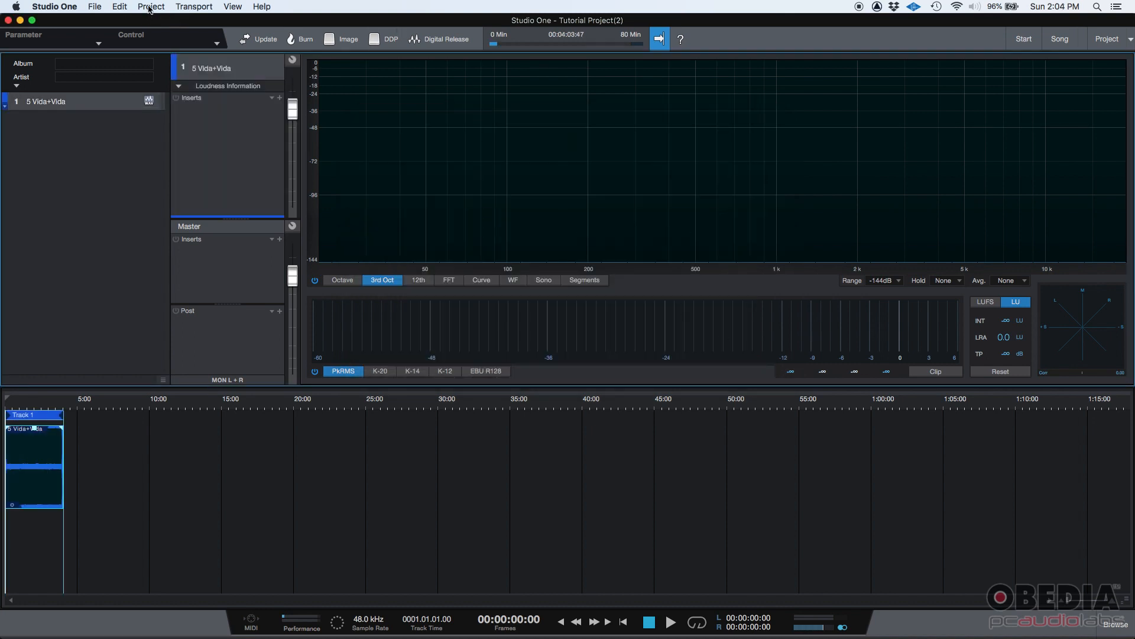
click(151, 8)
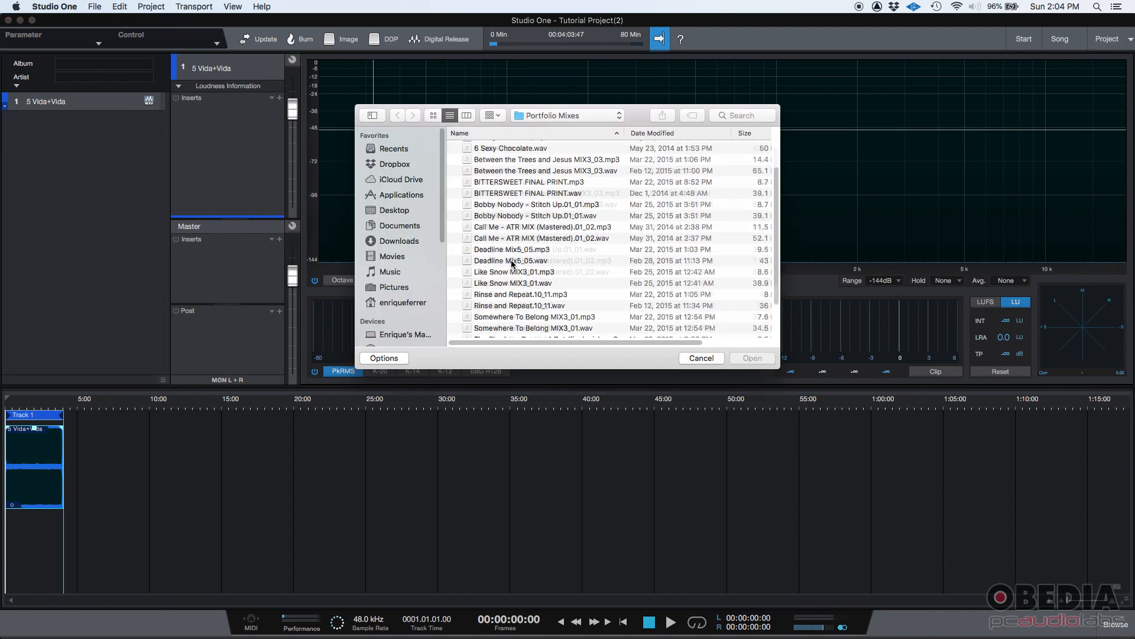
scroll(down, 3)
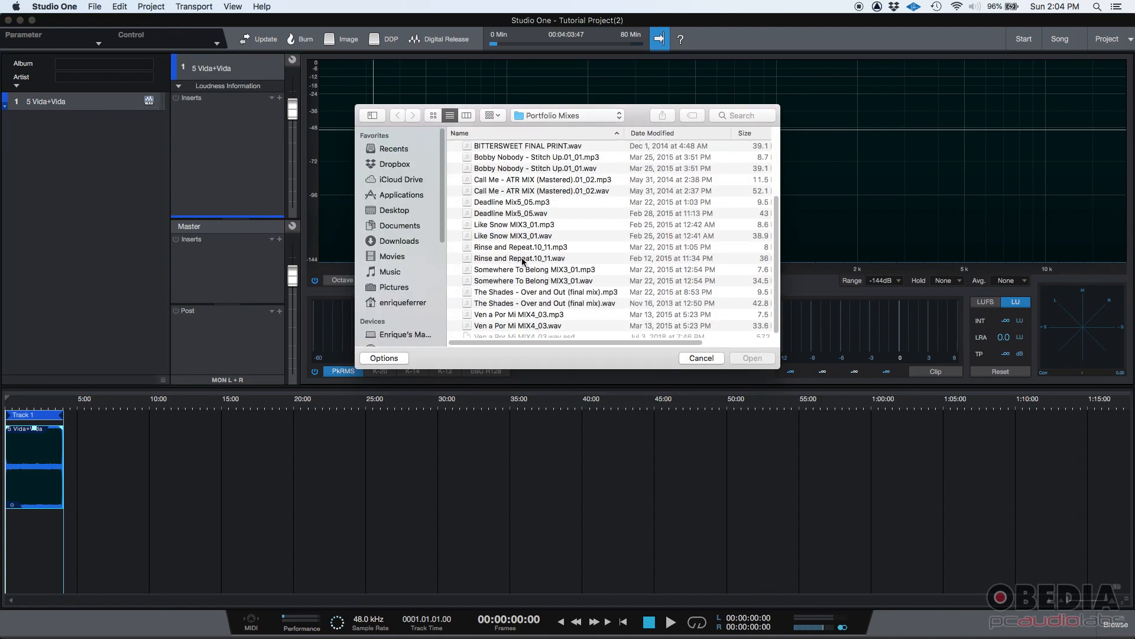
double_click(518, 257)
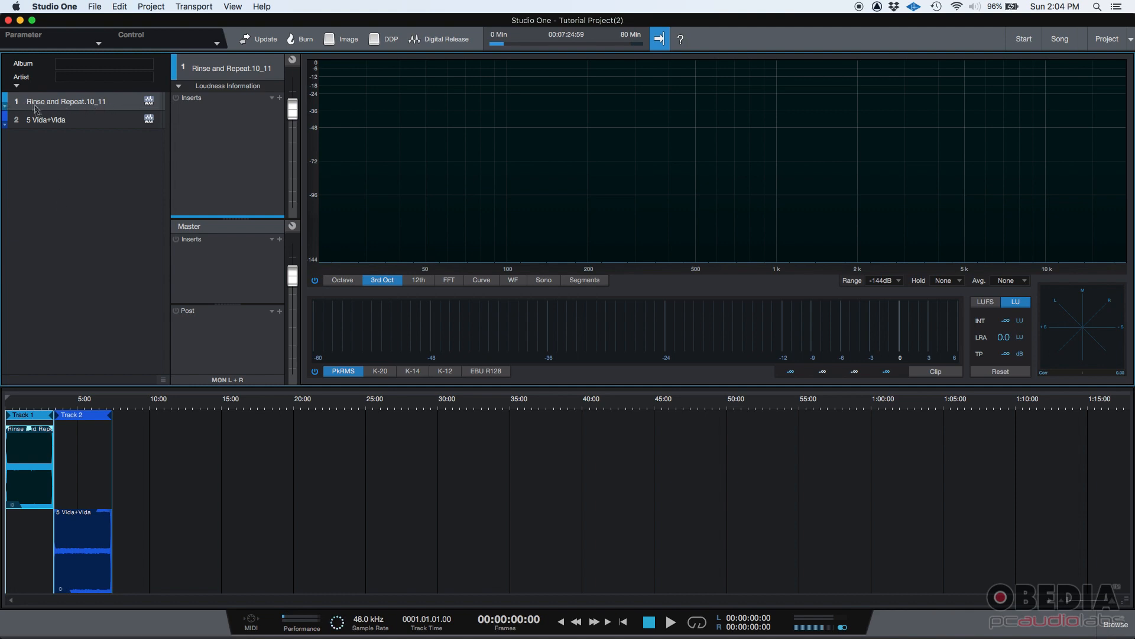
click(48, 120)
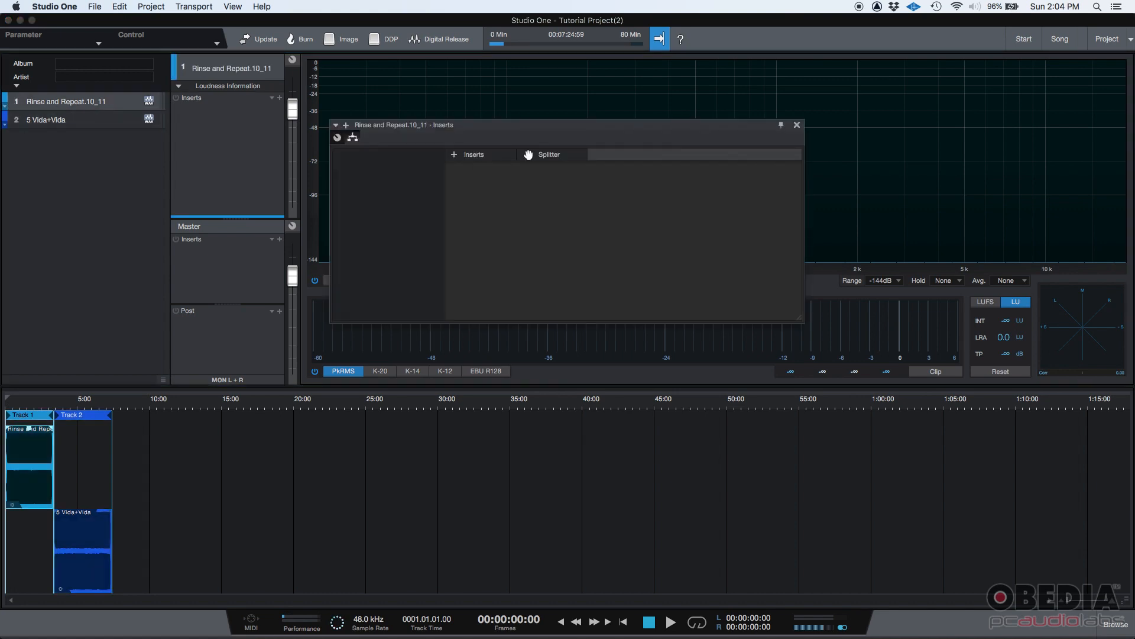
click(797, 124)
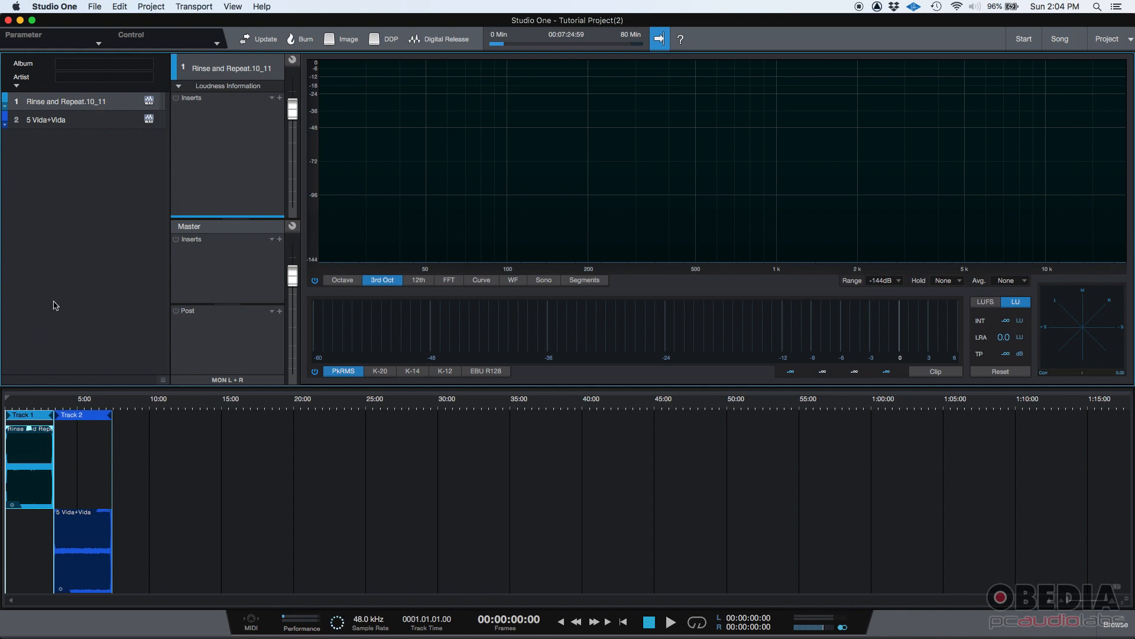
click(83, 547)
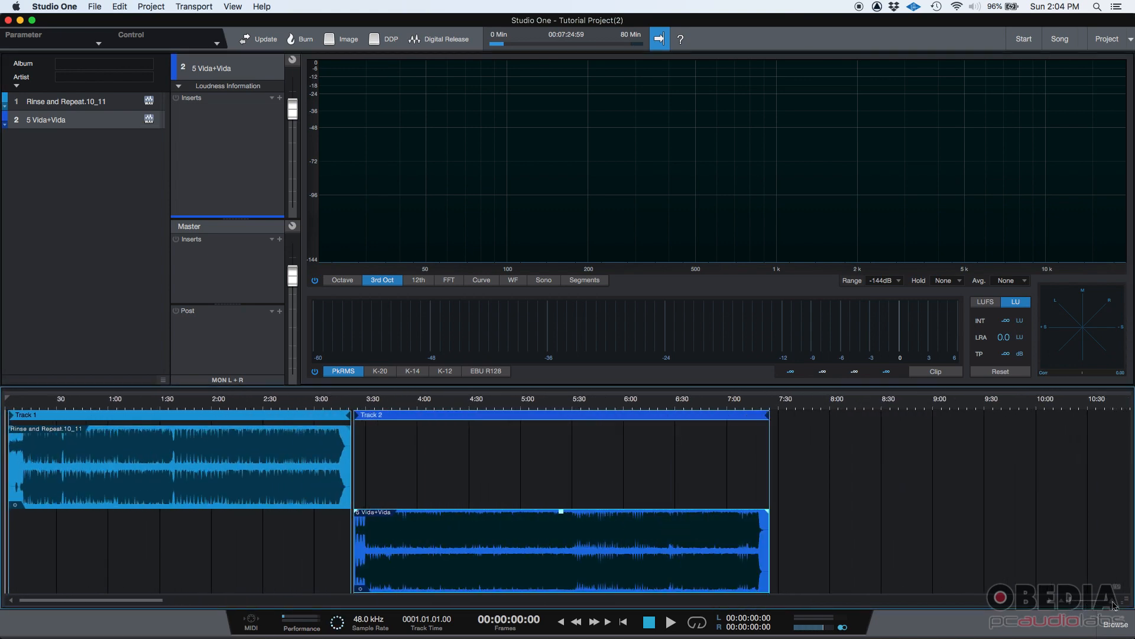
mouse_move(256, 441)
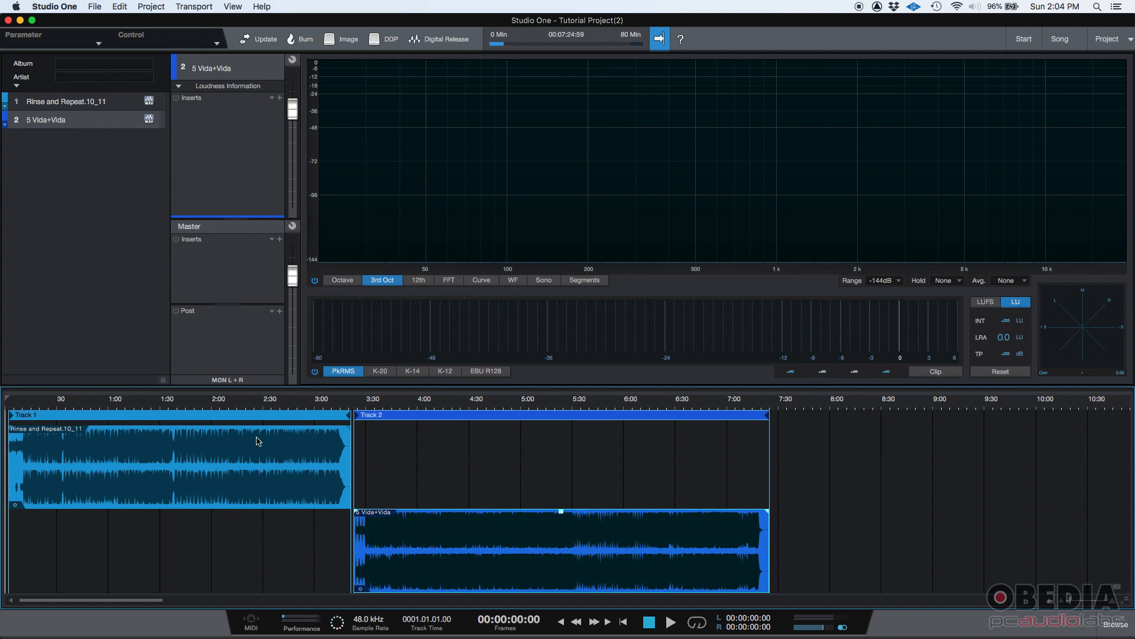
mouse_move(629, 524)
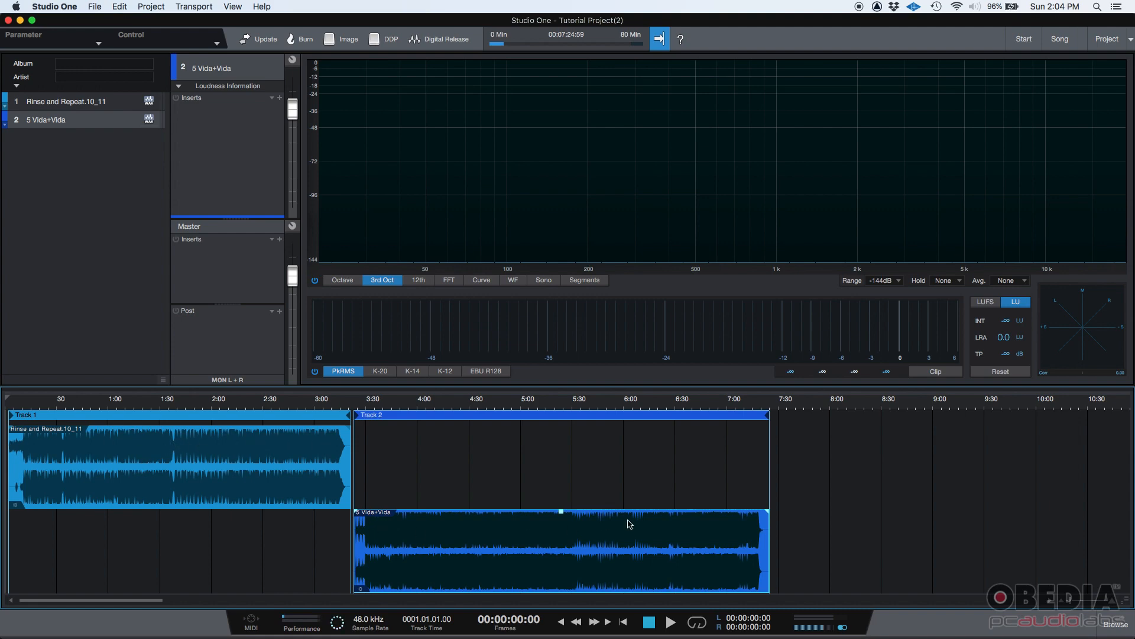
mouse_move(75, 106)
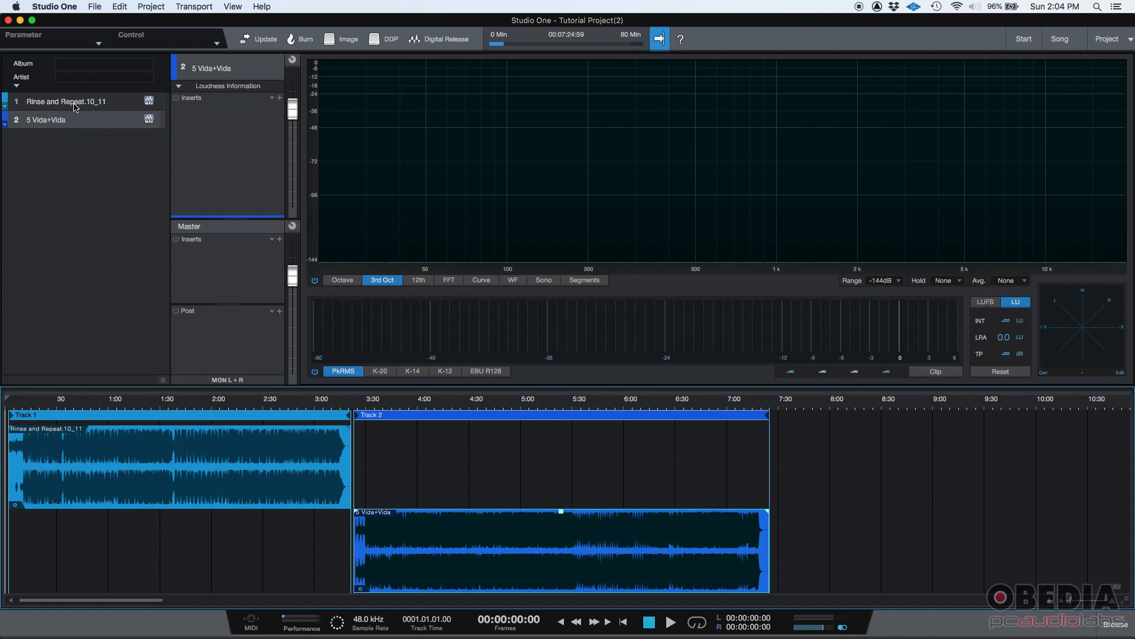
Rename the first mix to Track 1 and the second to Track 2.
double_click(65, 102)
text(Track 1)
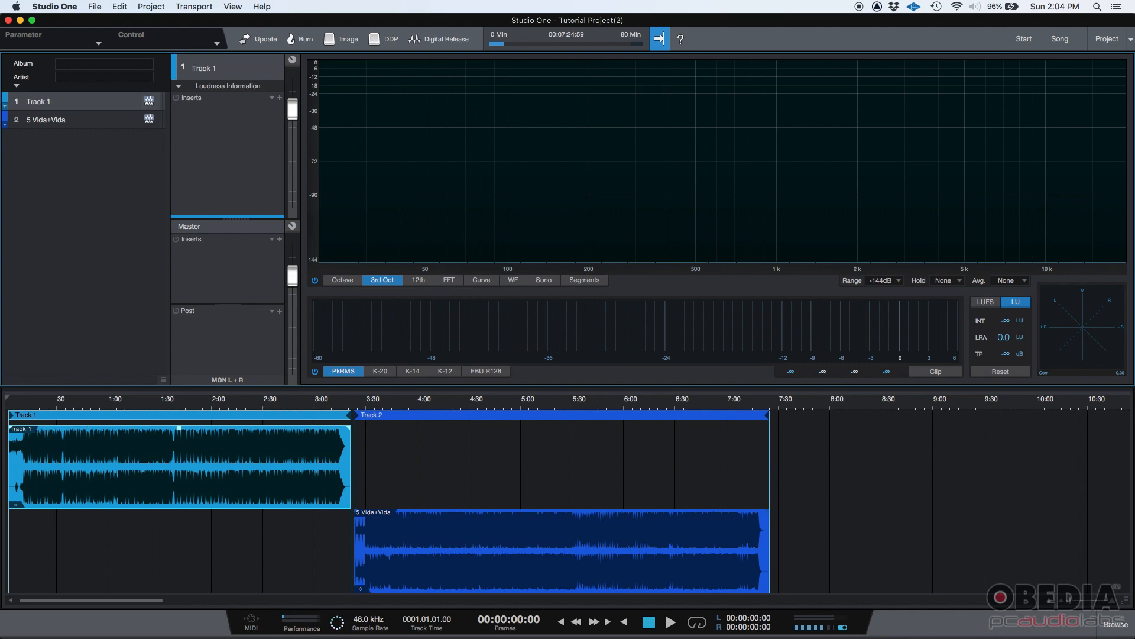
double_click(47, 120)
text(Track 2)
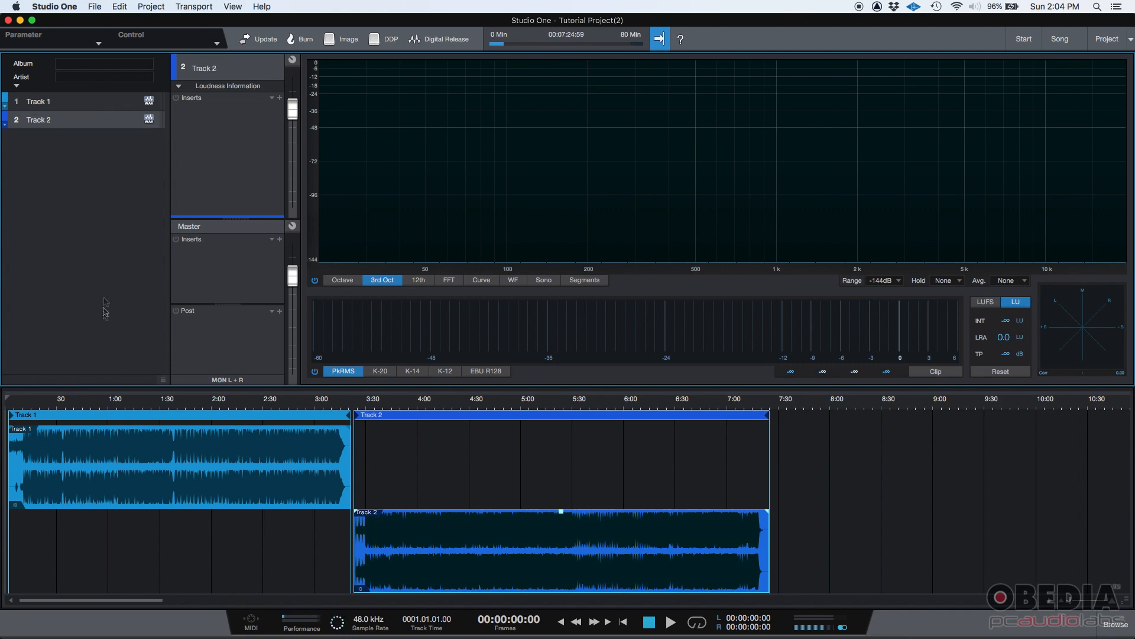
mouse_move(15, 434)
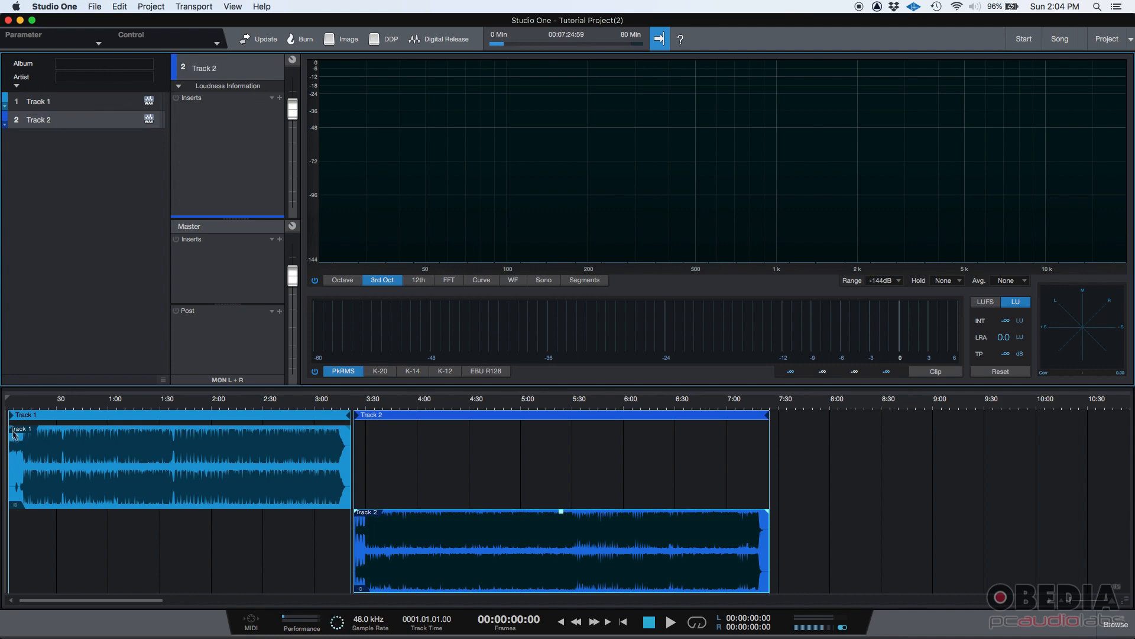
mouse_move(405, 482)
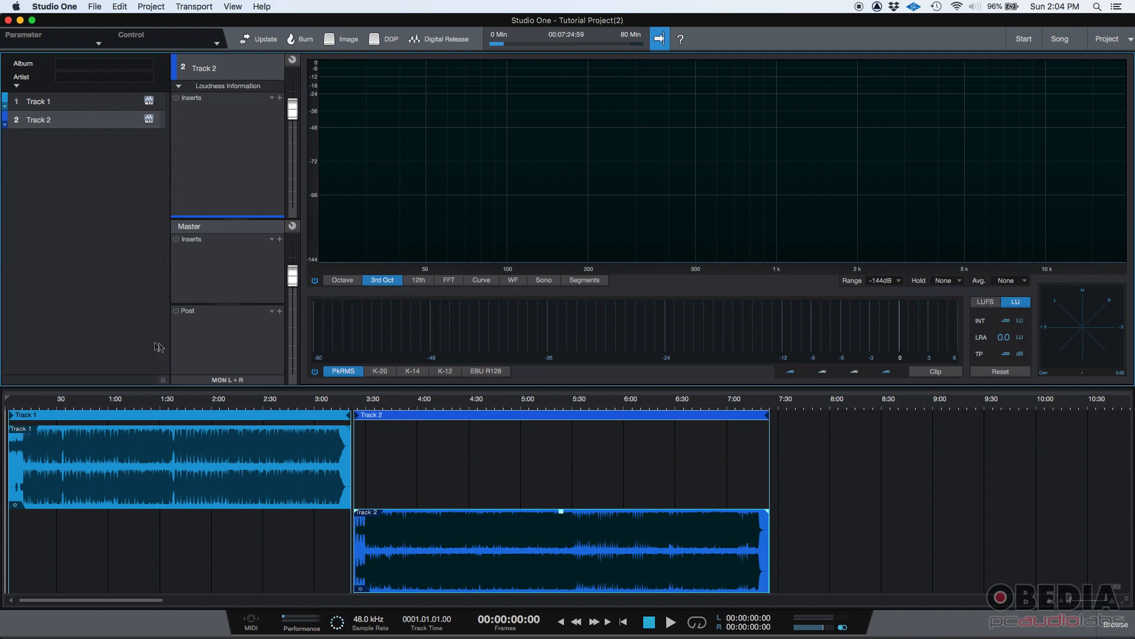
mouse_move(143, 406)
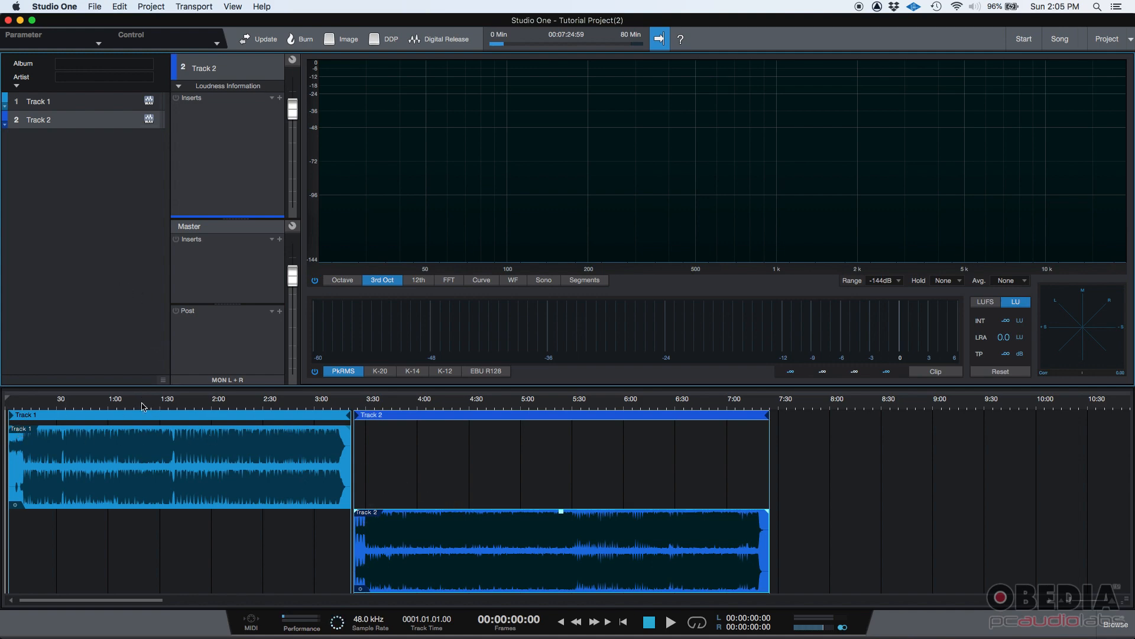
Play Track 1 briefly from a chosen start point so the loudness meter reads, then stop.
click(143, 399)
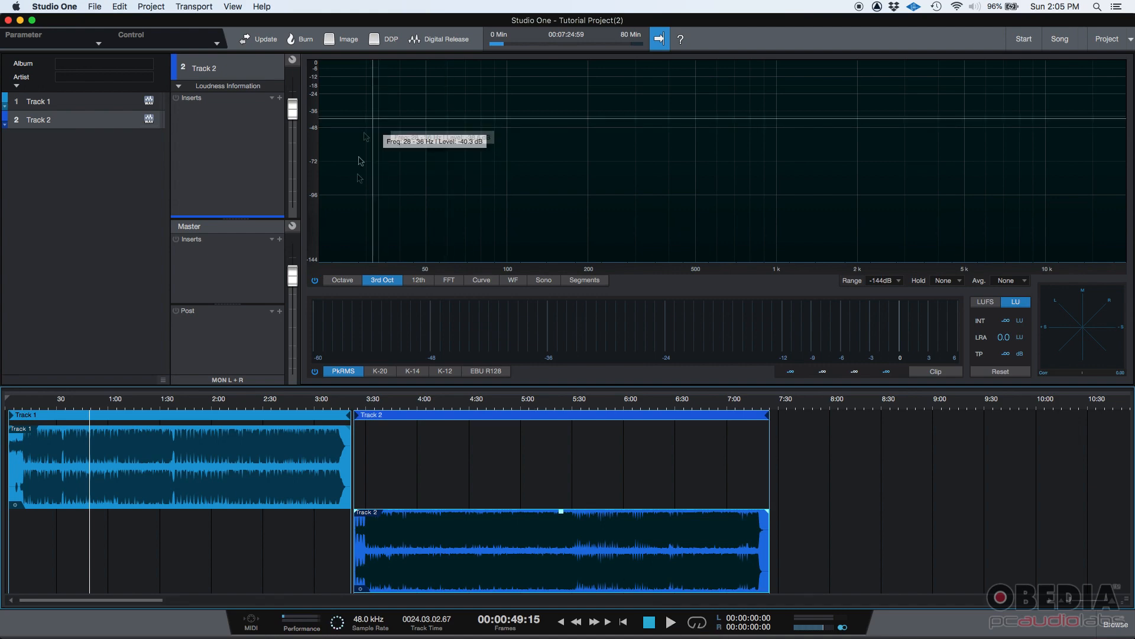
mouse_move(785, 318)
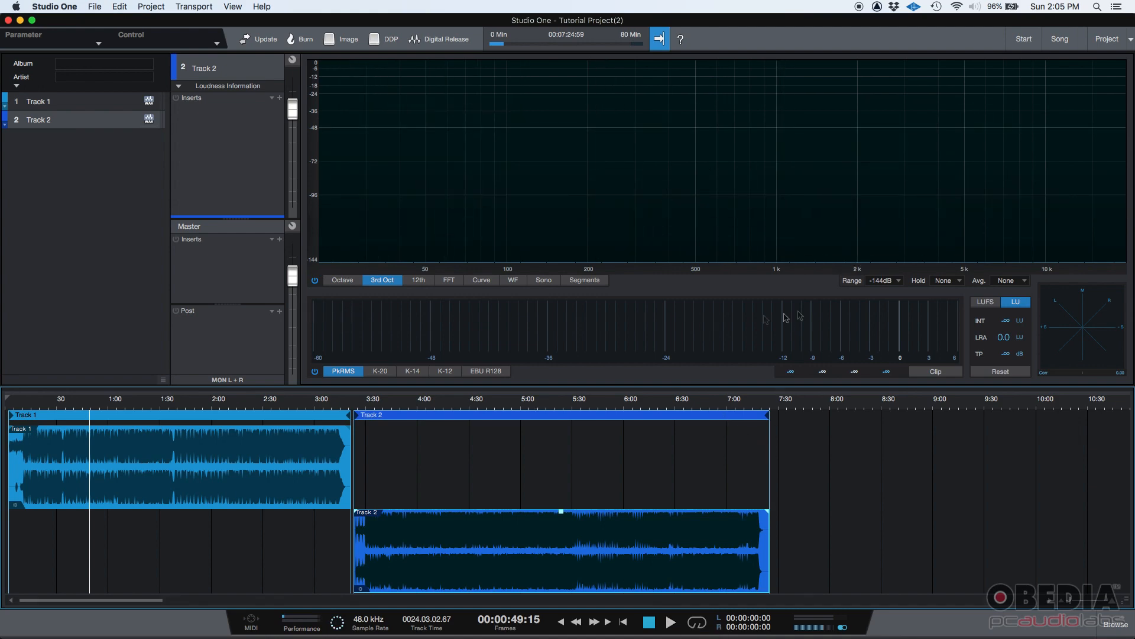
click(669, 621)
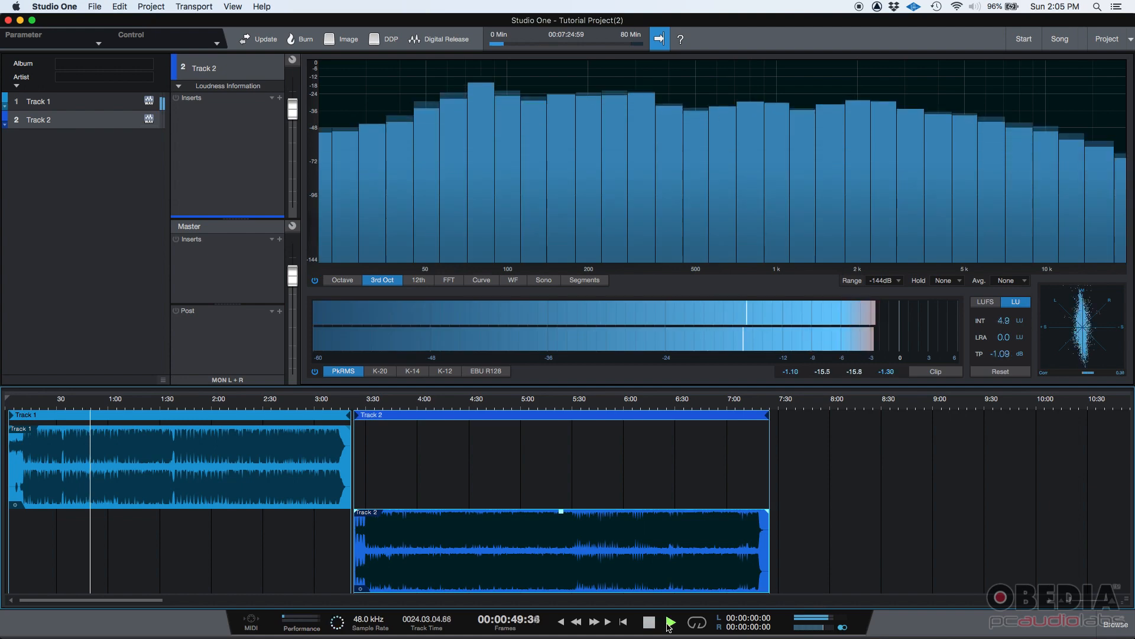
click(647, 621)
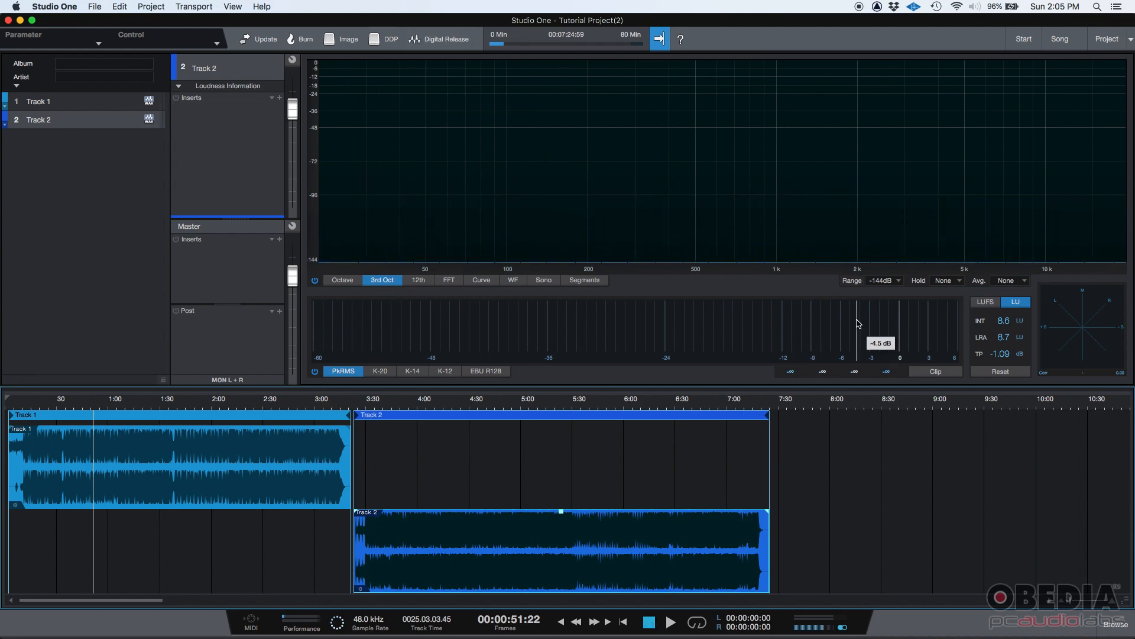
mouse_move(550, 441)
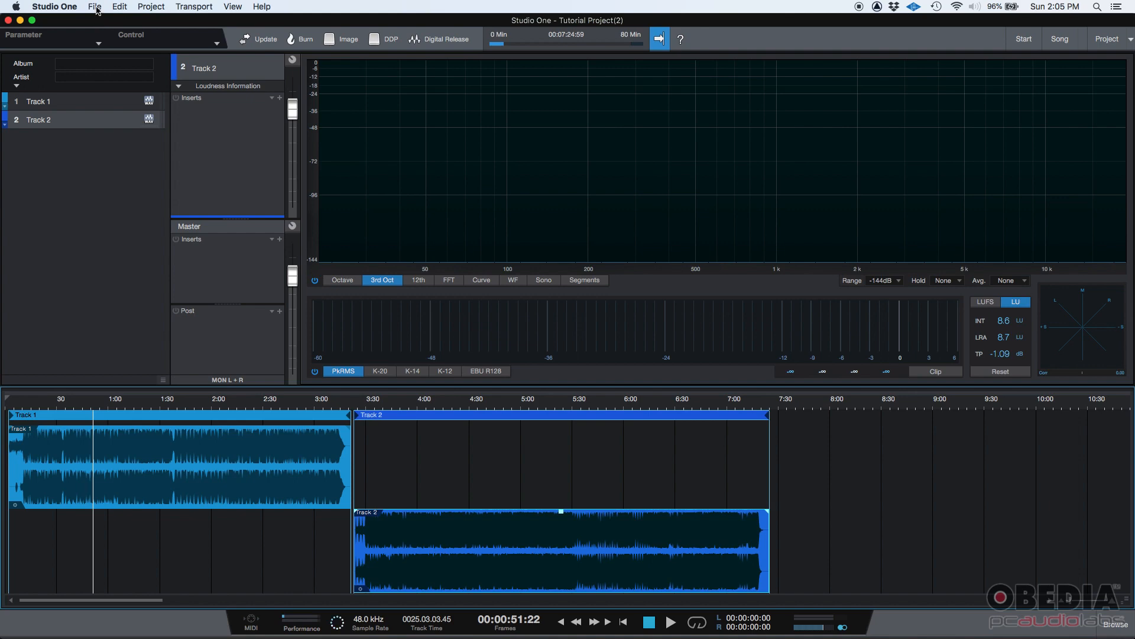
Save the project as 'Tutorial Project', dropping the trailing '(2)'.
click(95, 7)
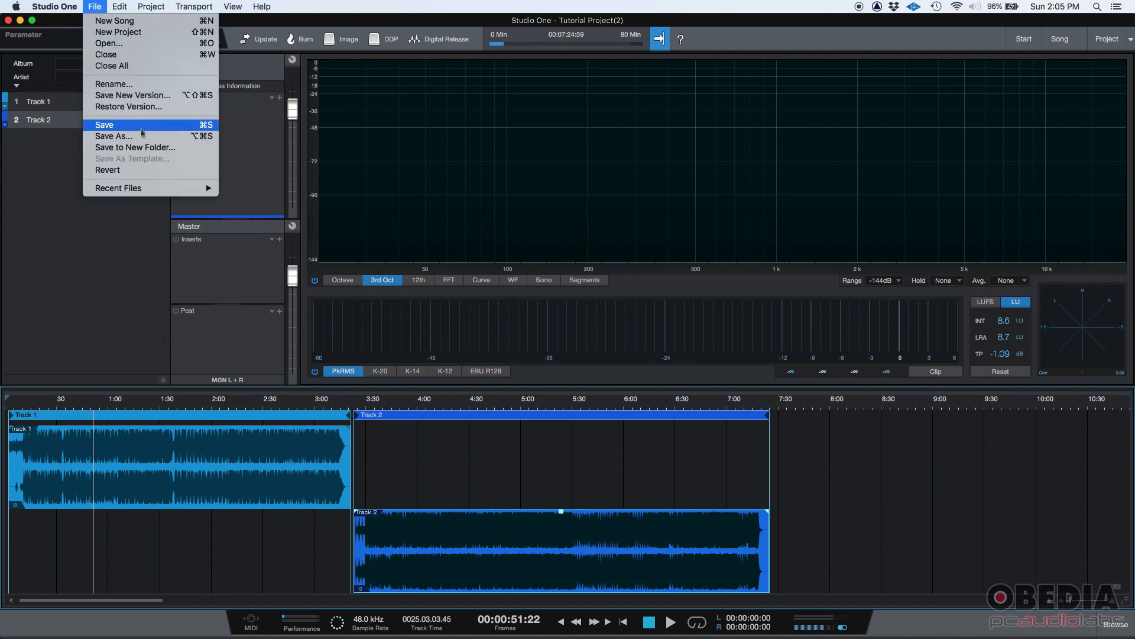
click(113, 136)
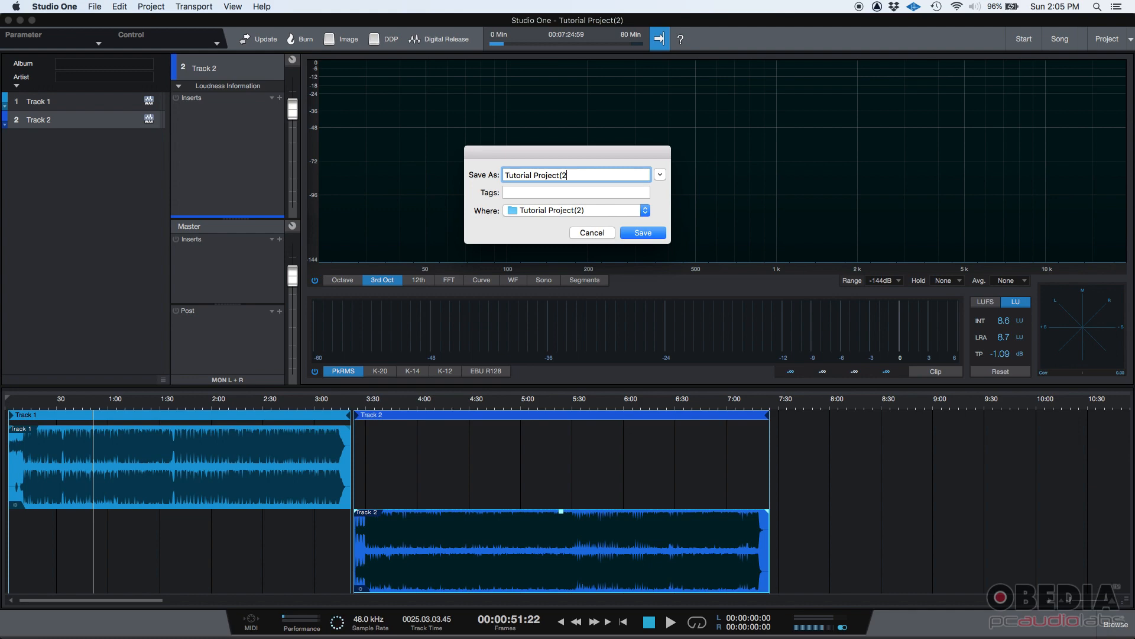
key(Backspace)
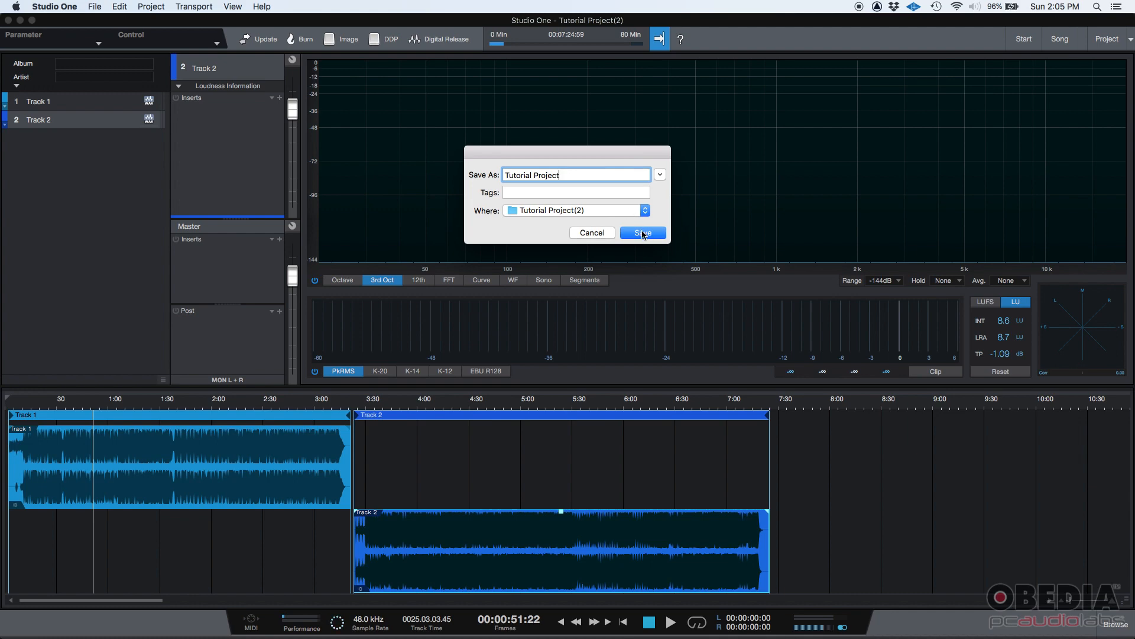
click(639, 233)
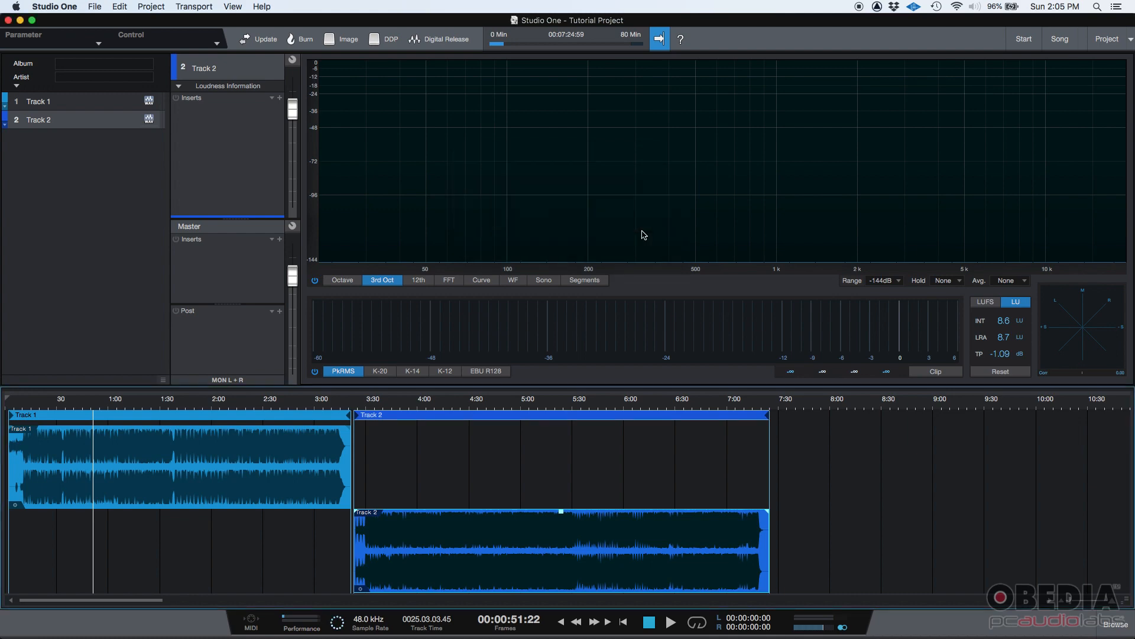
mouse_move(130, 52)
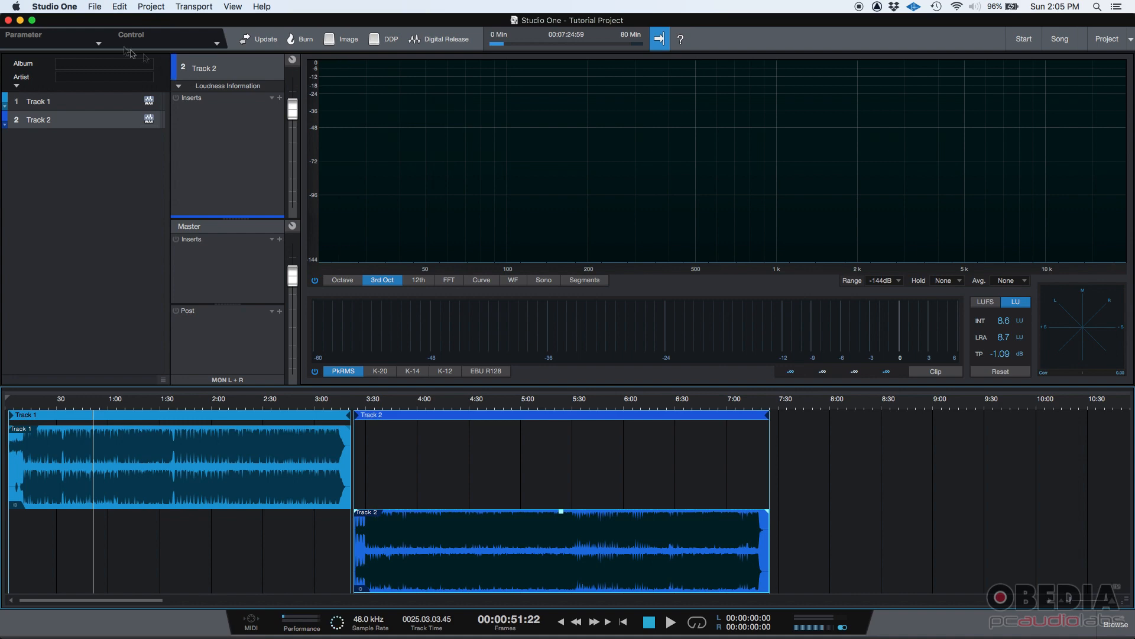
Close the project and reopen today's Tutorial Project from the Start page list.
click(95, 7)
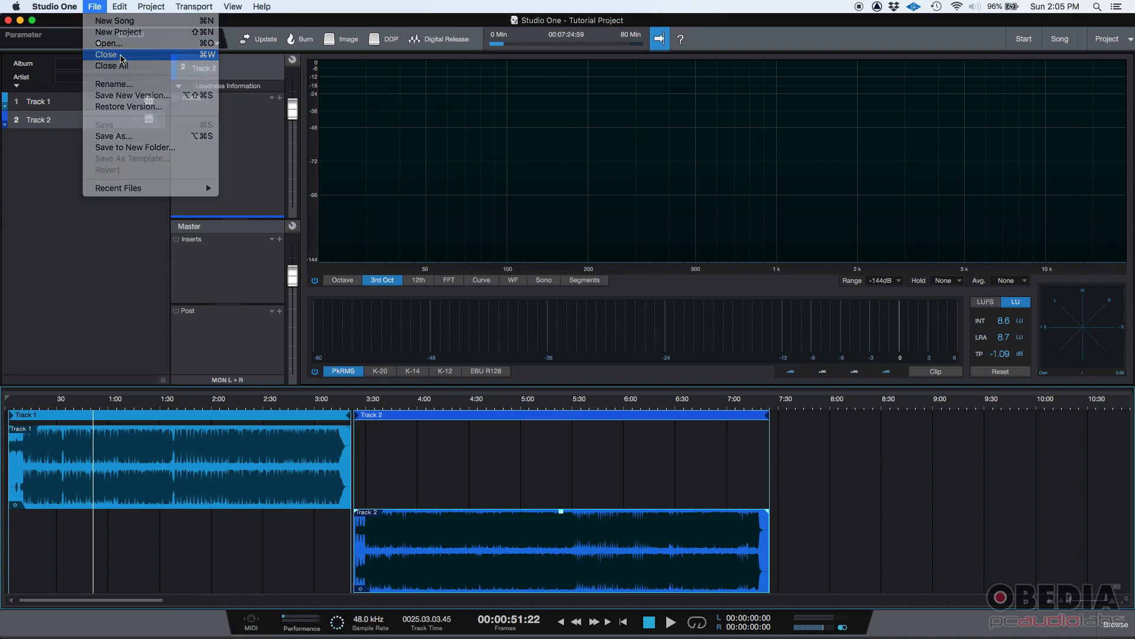
click(106, 54)
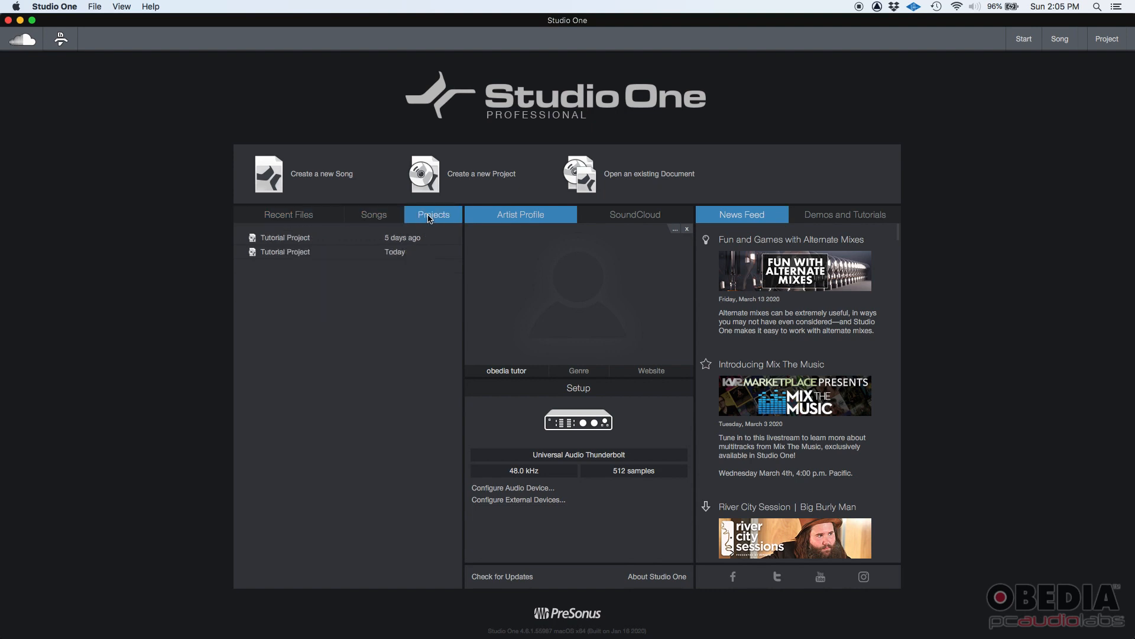
mouse_move(285, 251)
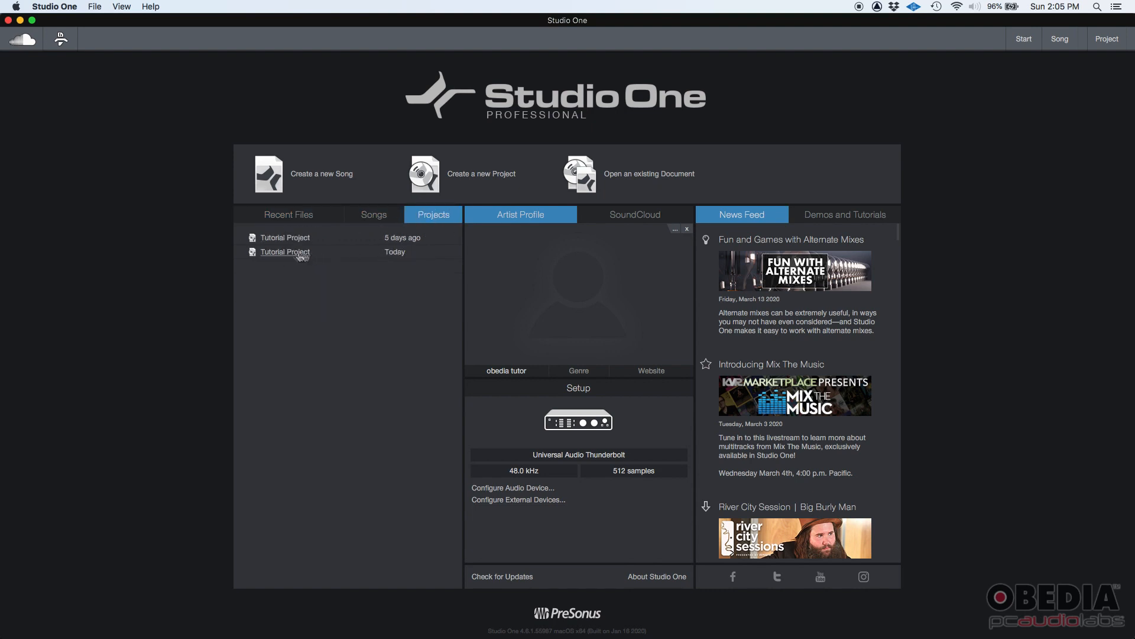
double_click(285, 251)
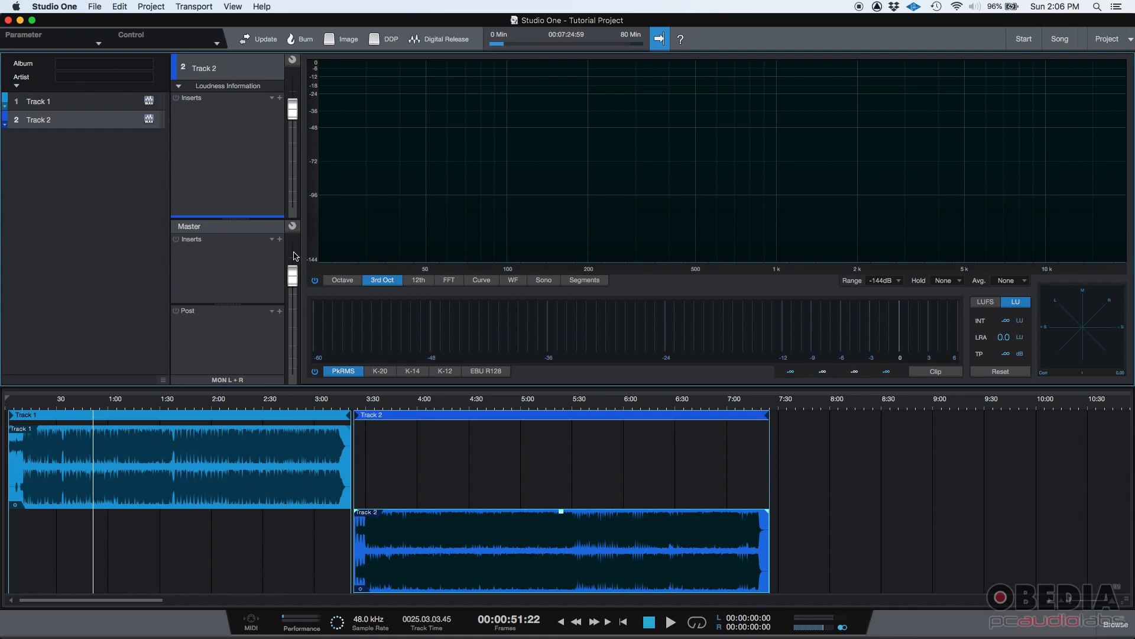
mouse_move(164, 24)
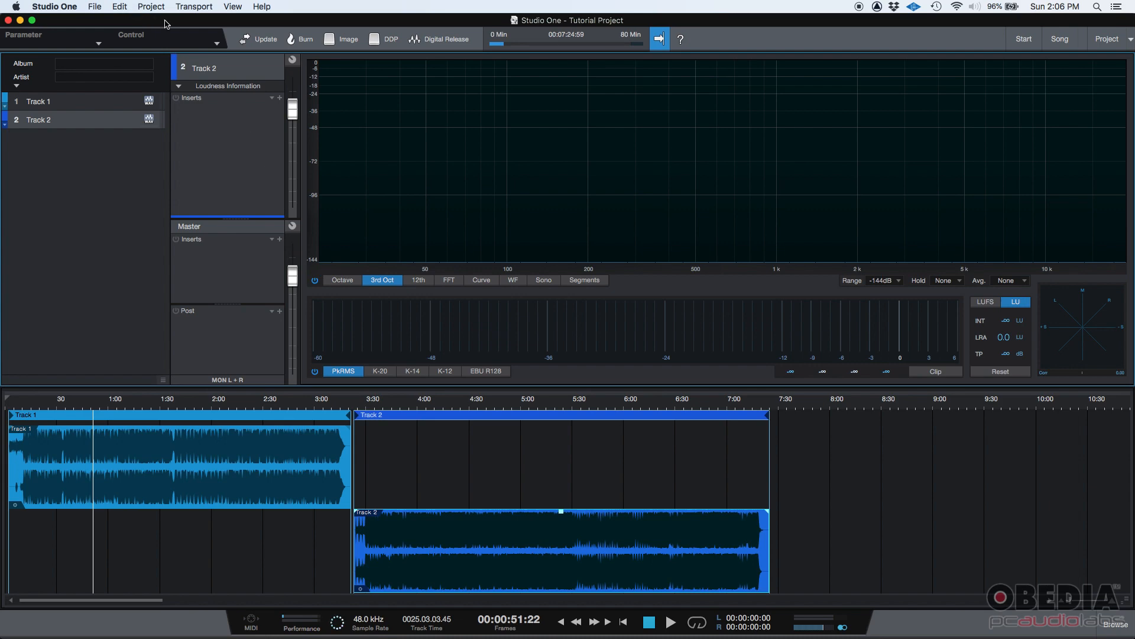
mouse_move(197, 134)
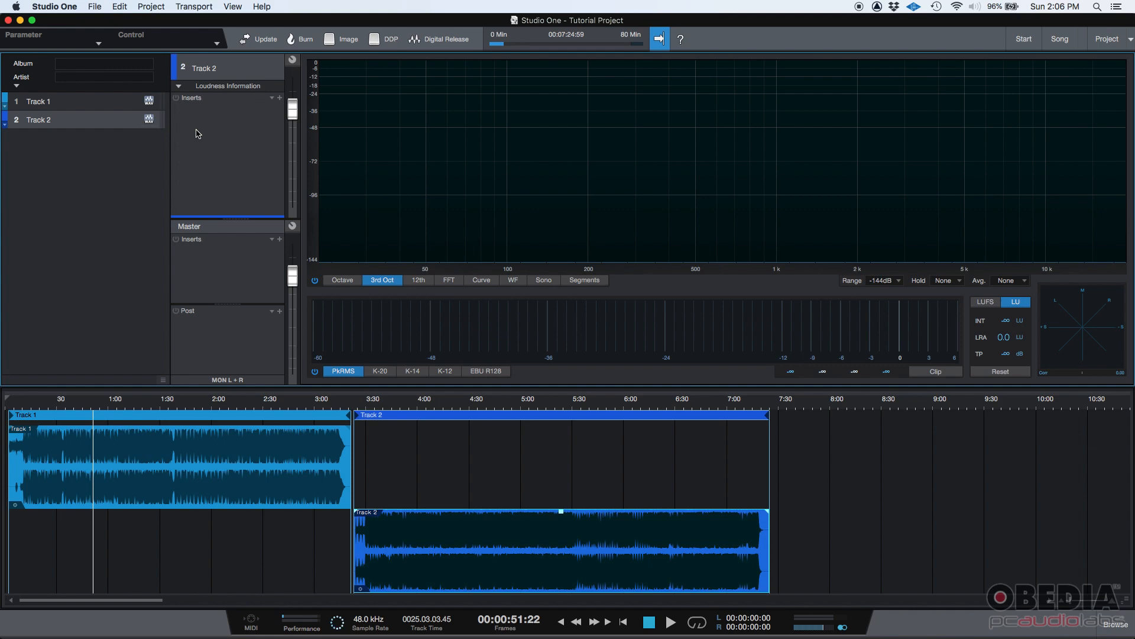